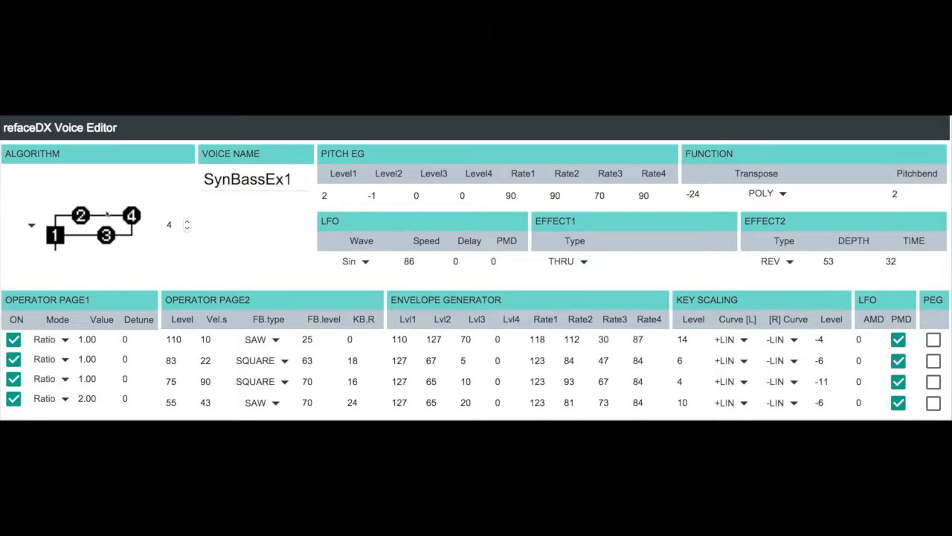
mouse_move(91, 279)
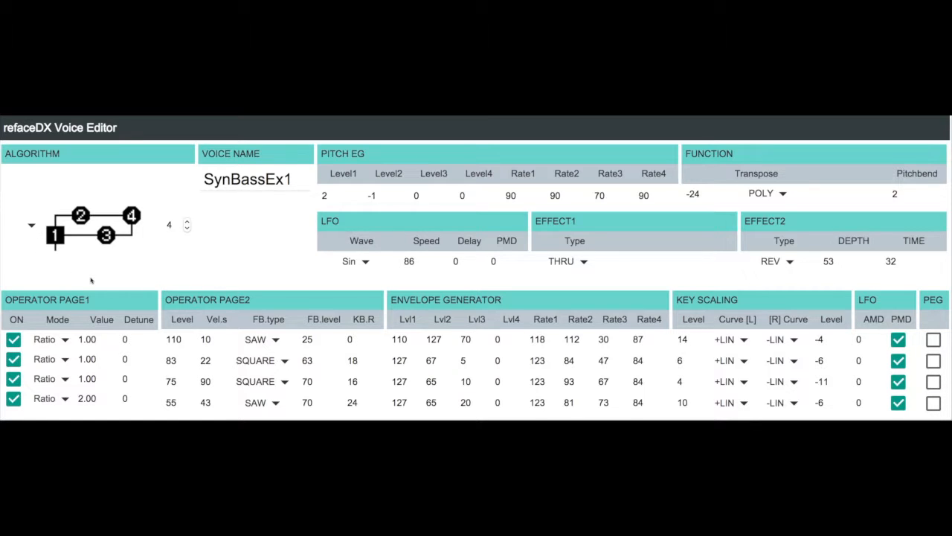
Step: Adjust the algorithm spinner while preparing to mute operators 3 and 4
click(188, 220)
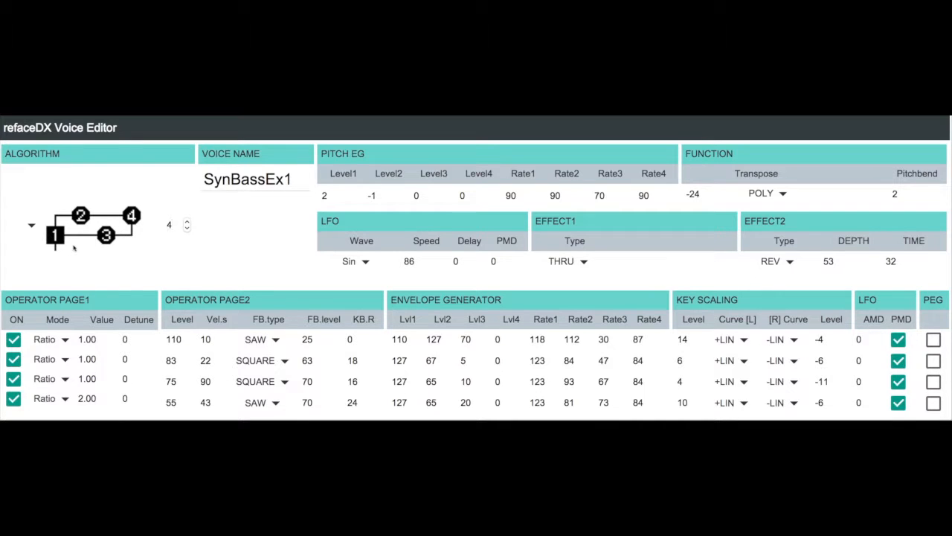
mouse_move(164, 258)
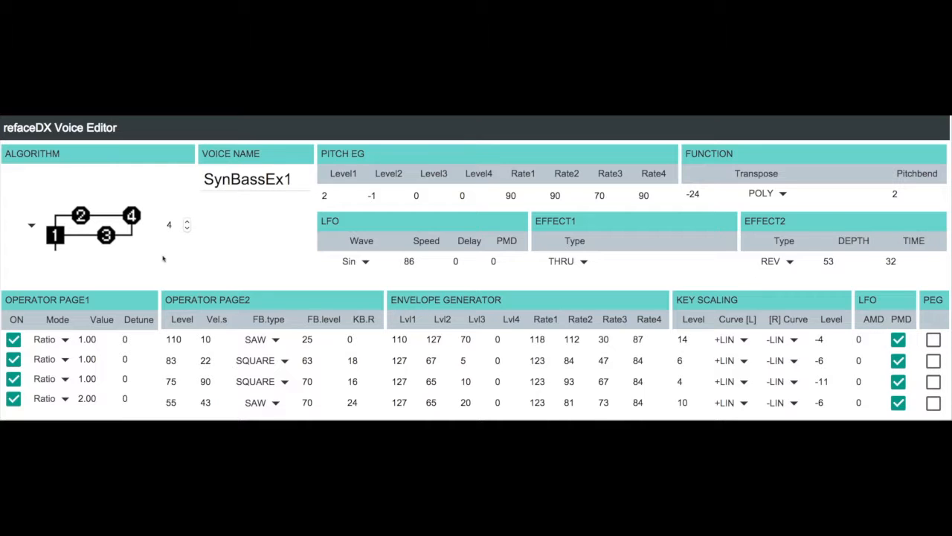
mouse_move(149, 226)
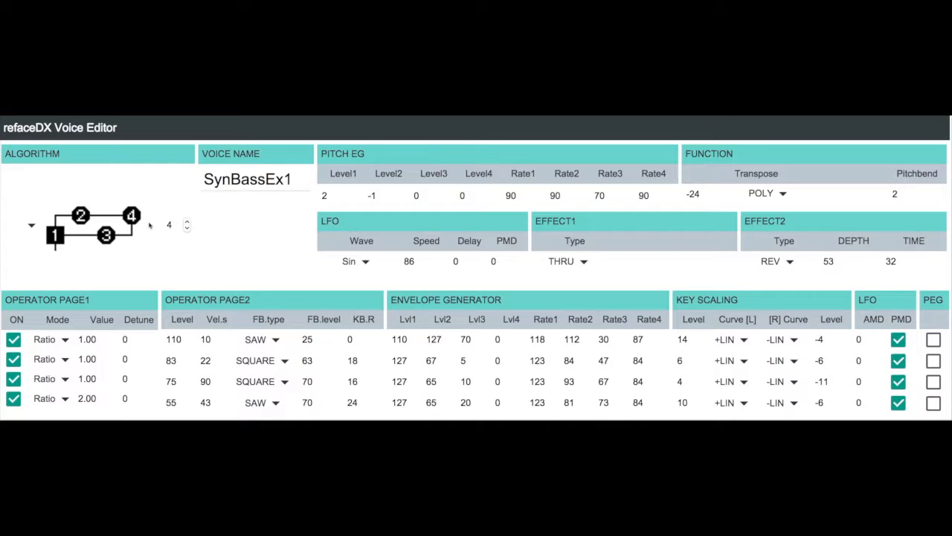
mouse_move(137, 217)
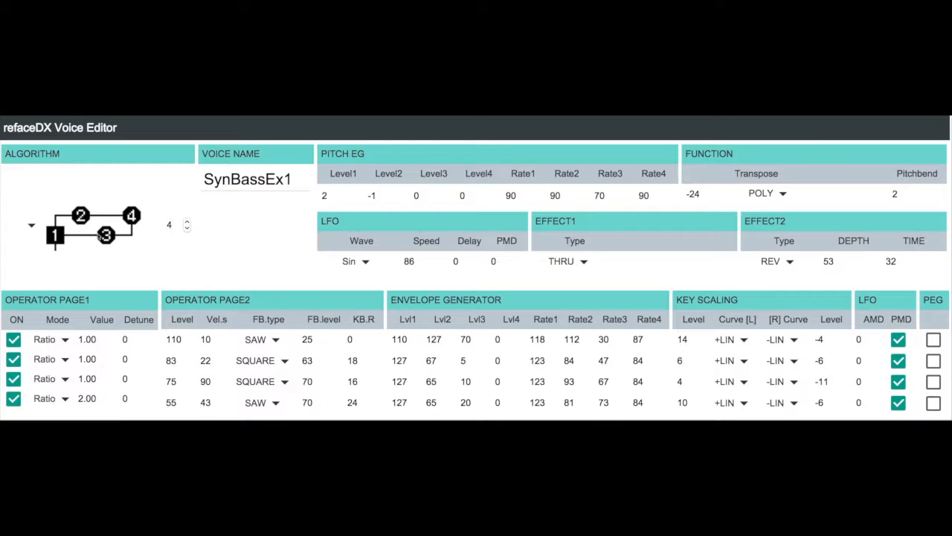
mouse_move(142, 258)
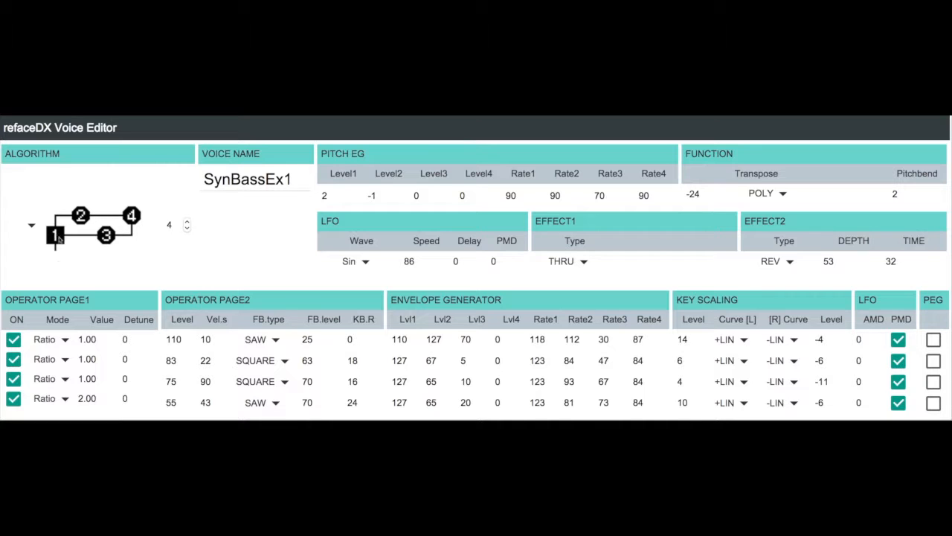
mouse_move(77, 271)
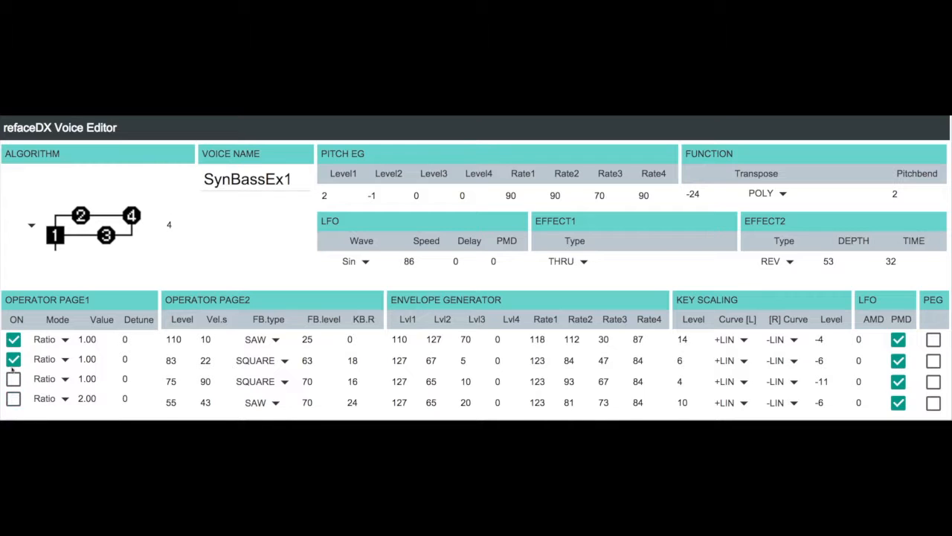
Step: Mute operator 2, audition operator 1's feedback at 0, then restore FB.level to 25
click(13, 358)
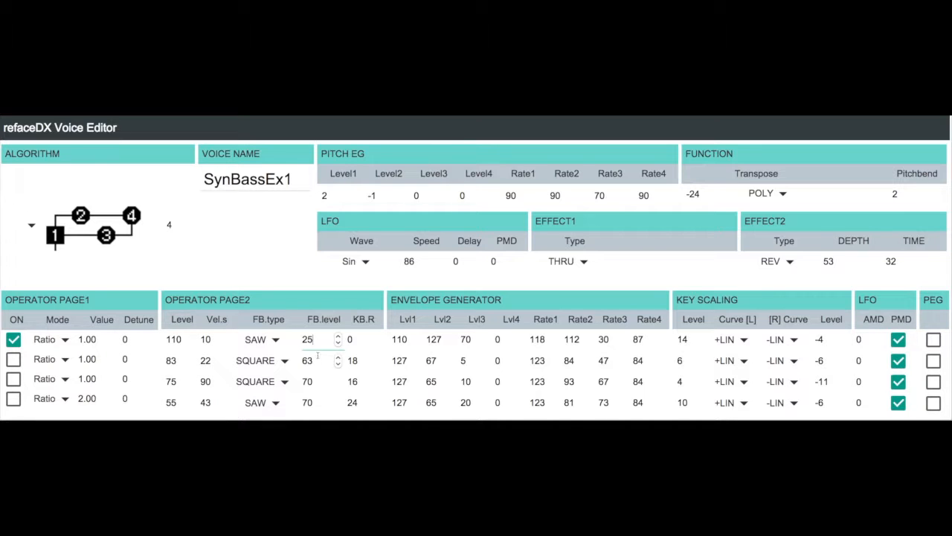
text(0)
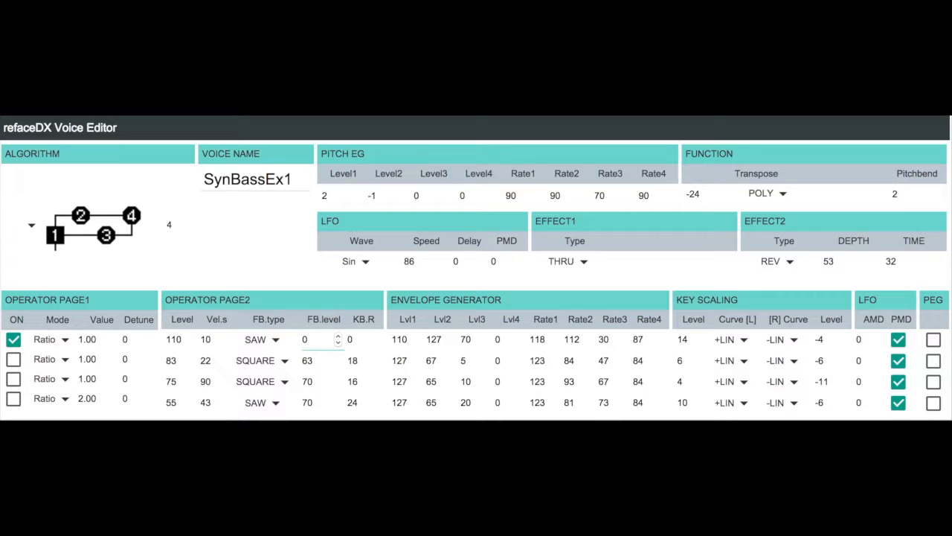
click(304, 340)
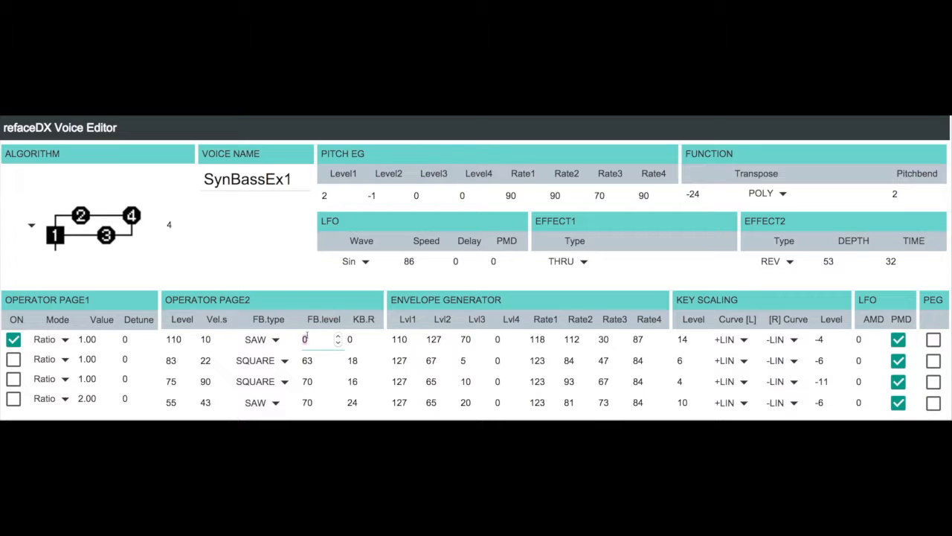
text(25)
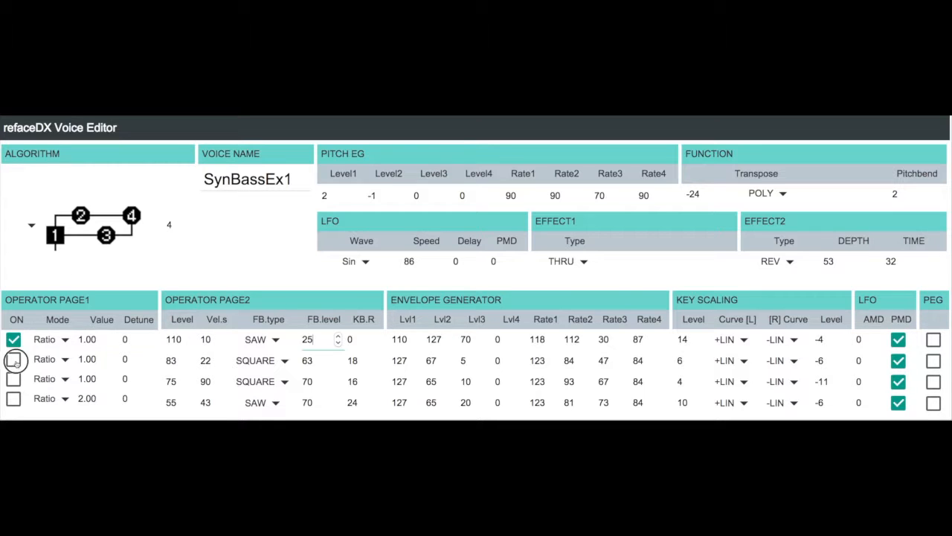
Step: Re-enable operator 2 so operators 1 and 2 sound together
click(14, 358)
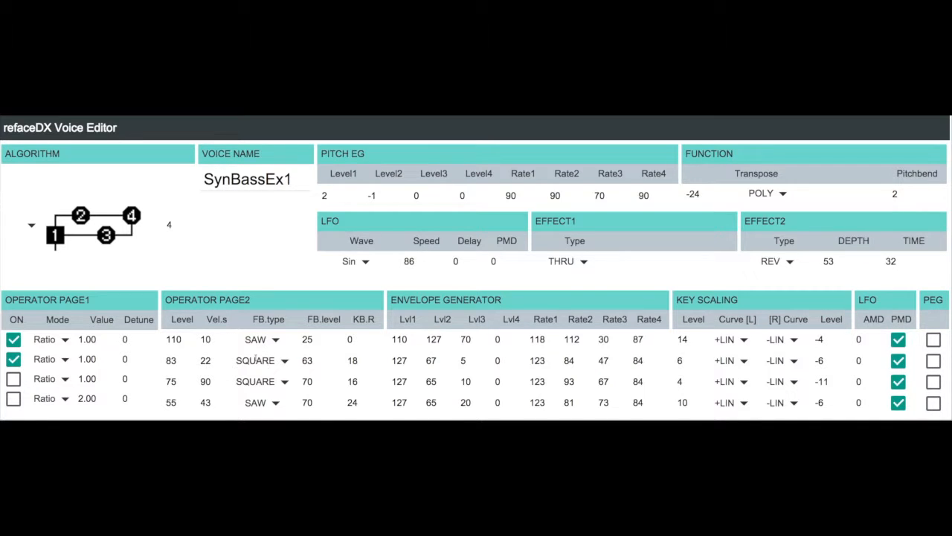
mouse_move(190, 361)
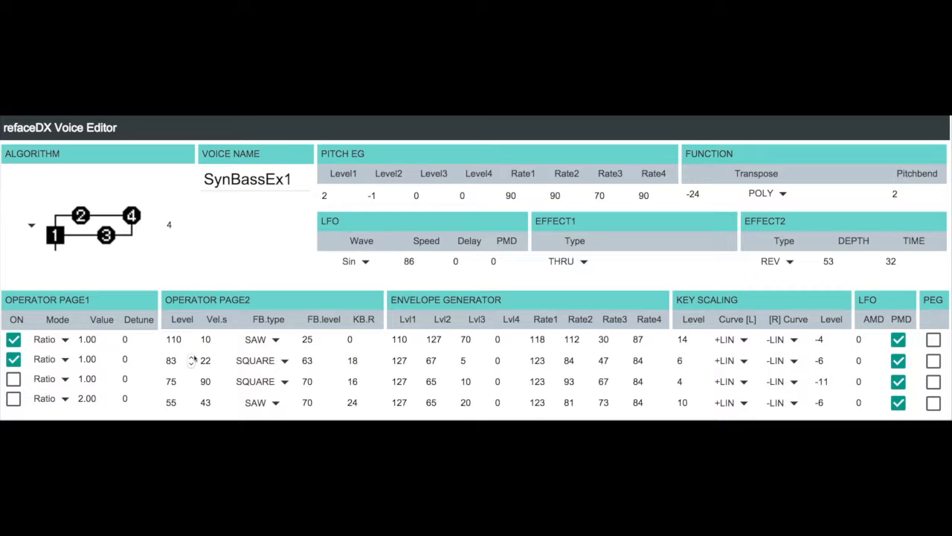
click(13, 358)
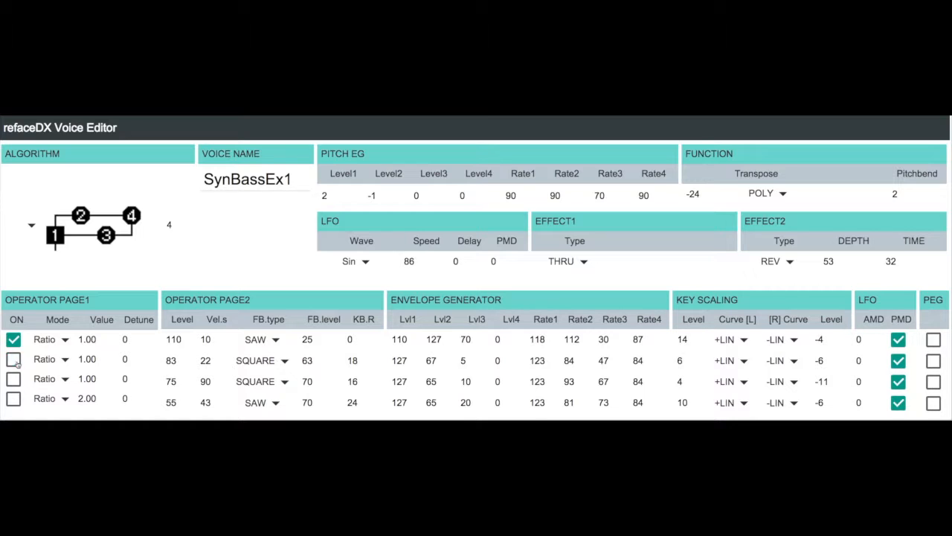
click(13, 359)
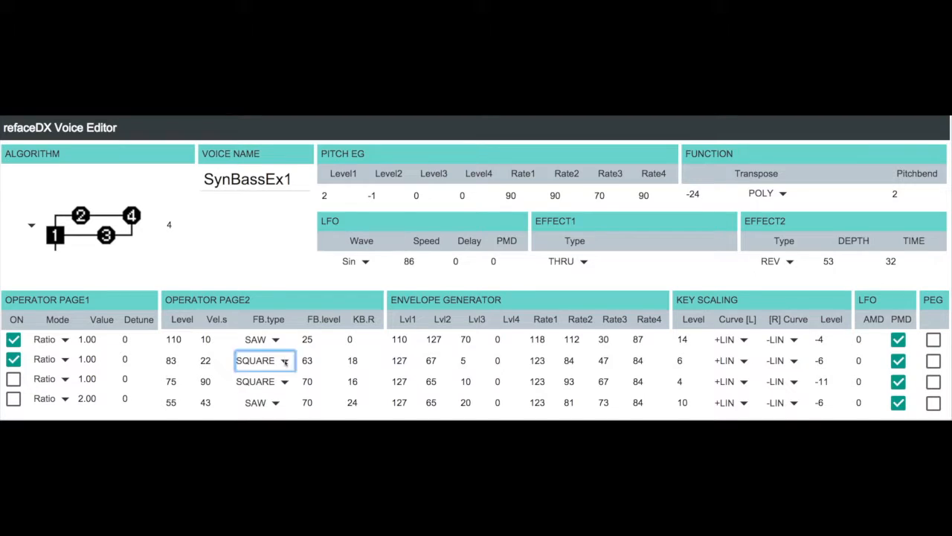
click(261, 360)
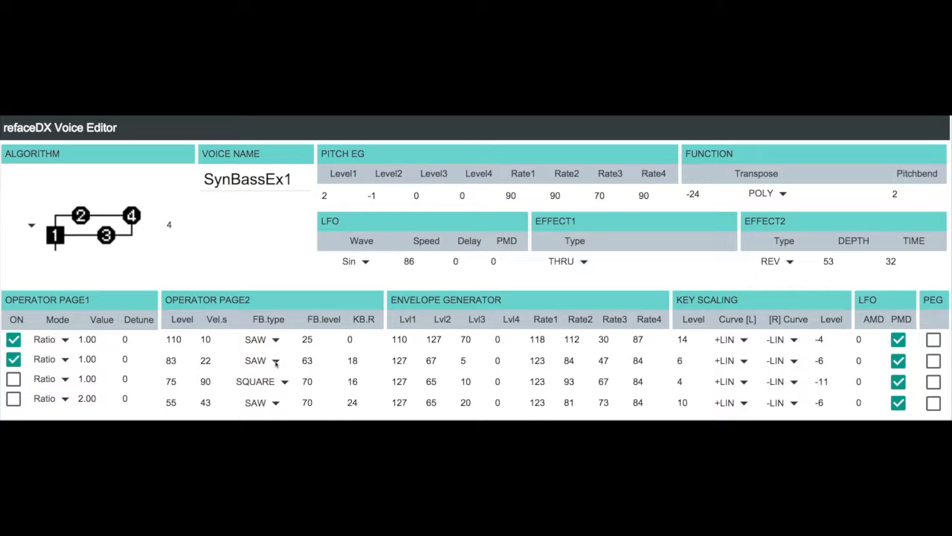
mouse_move(190, 381)
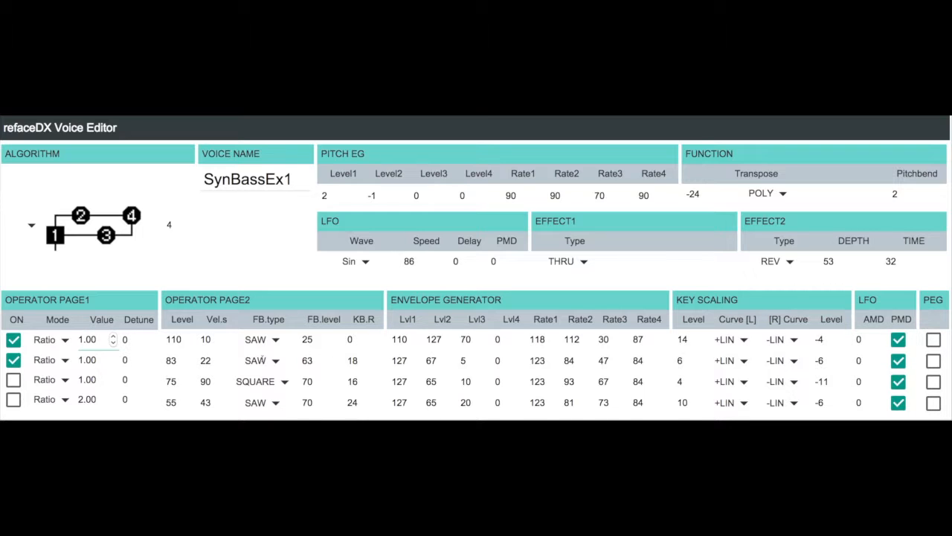
click(261, 360)
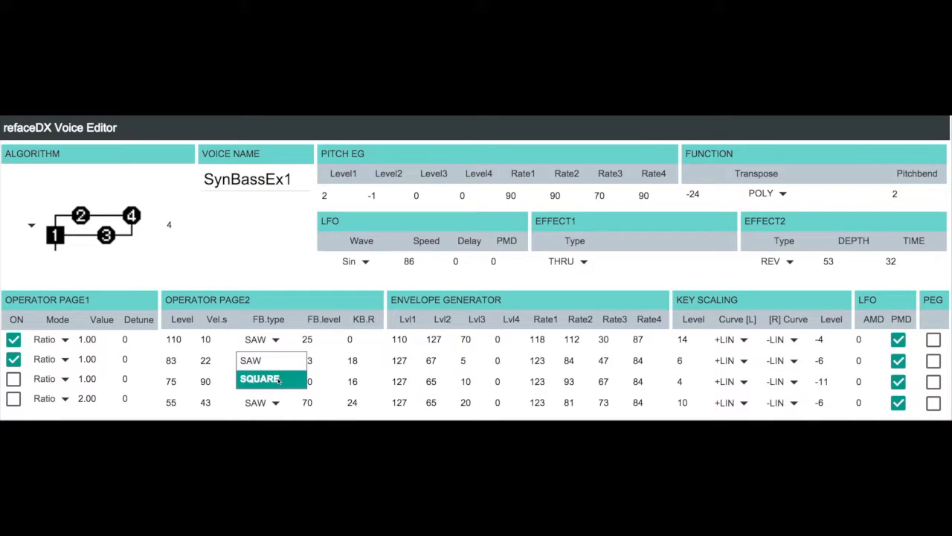
click(259, 380)
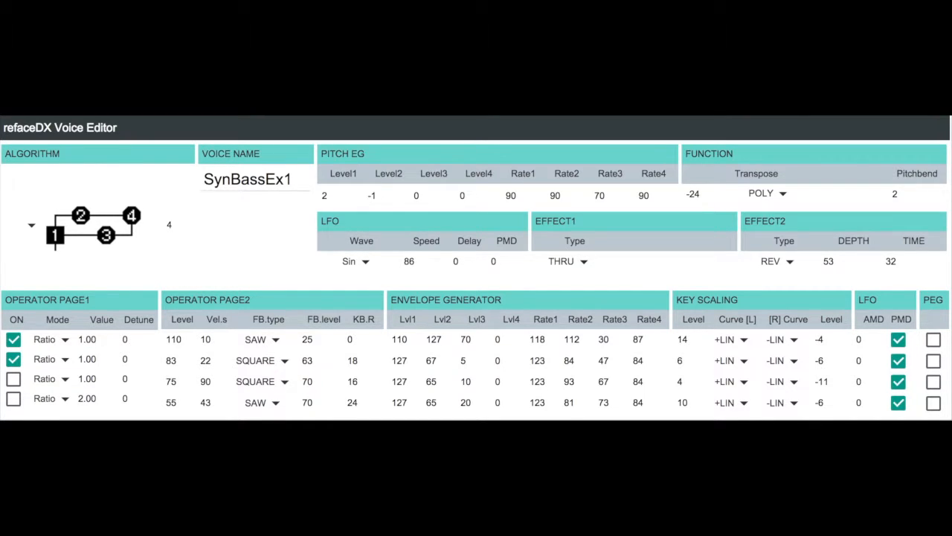
Step: Re-enable operator 4 and set Effect2 Type to THRU, bypassing the reverb
click(14, 399)
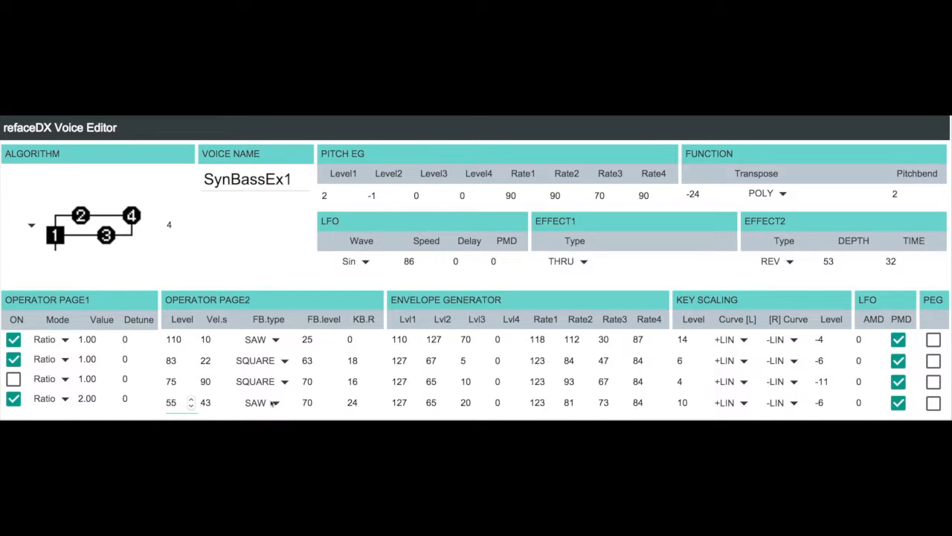
click(307, 402)
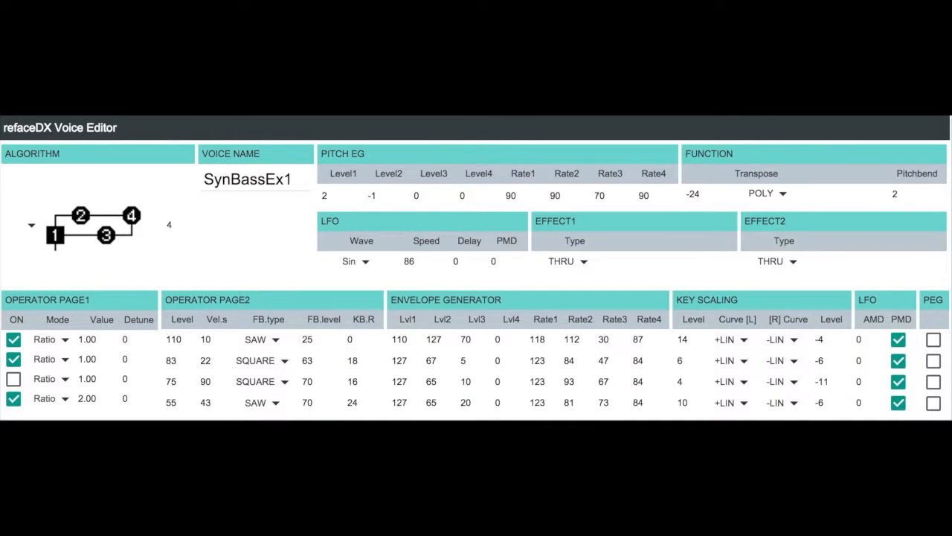
mouse_move(414, 420)
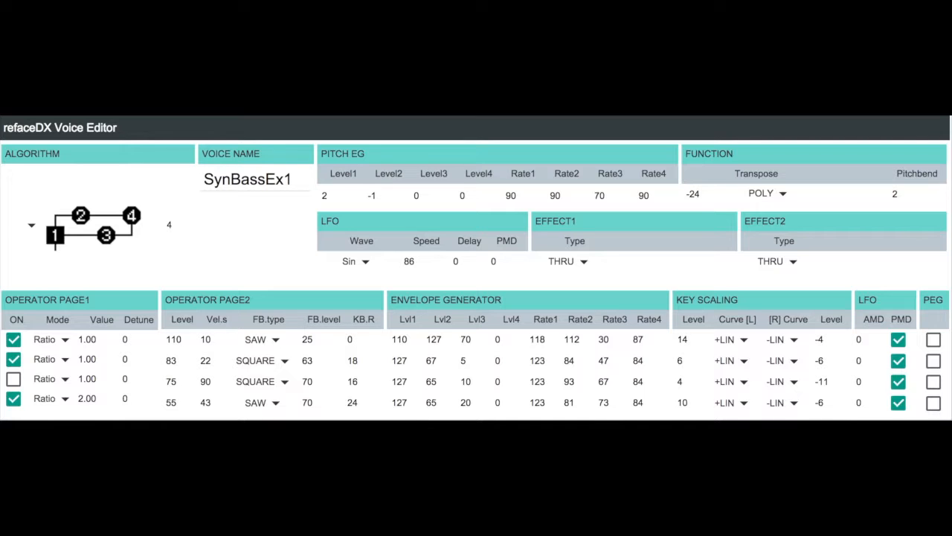
click(13, 398)
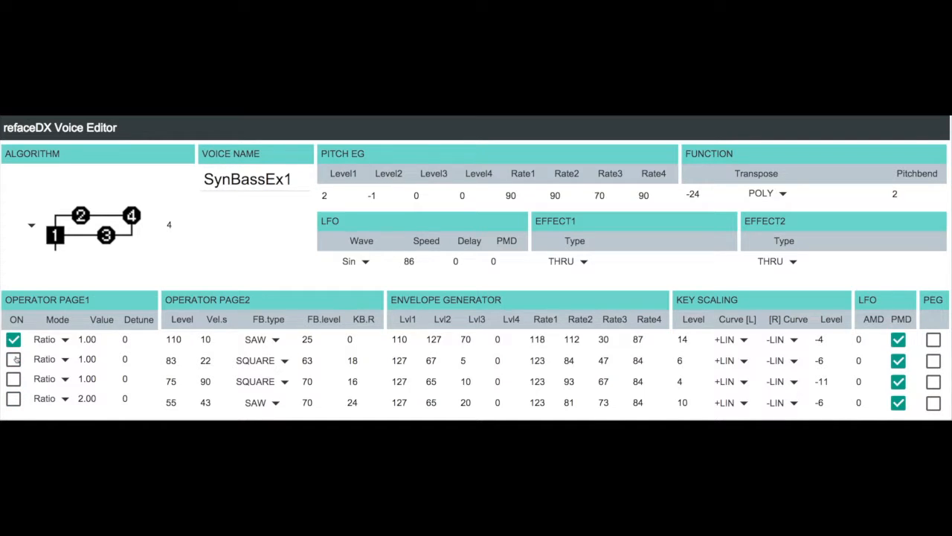
click(14, 358)
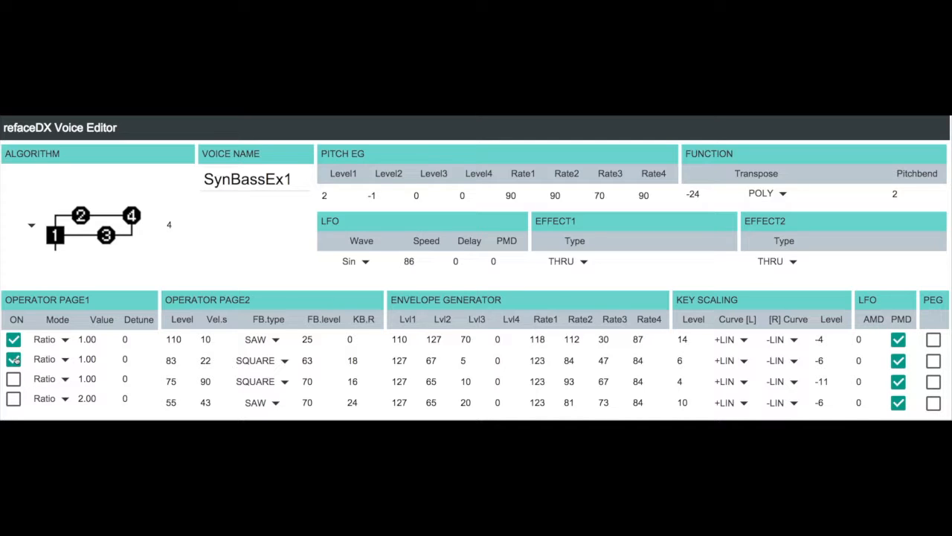
click(13, 399)
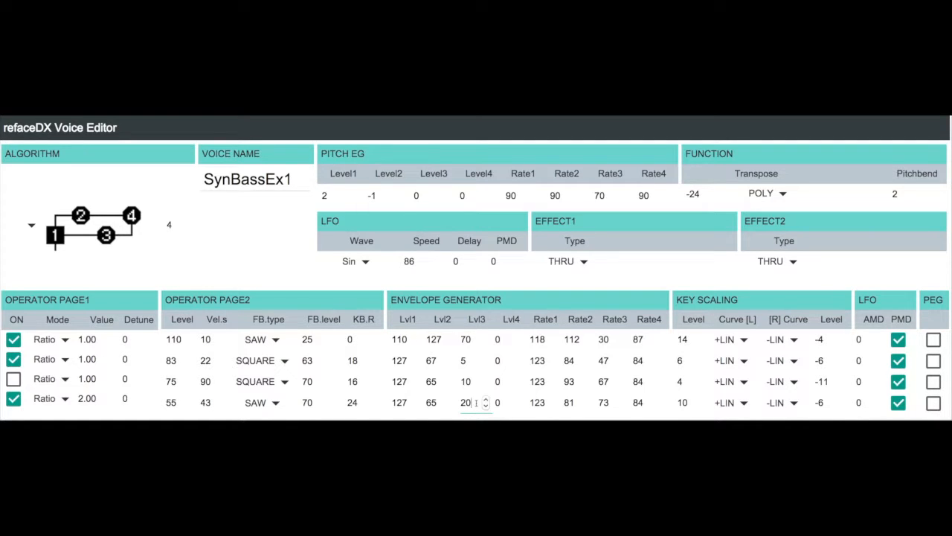
mouse_move(152, 256)
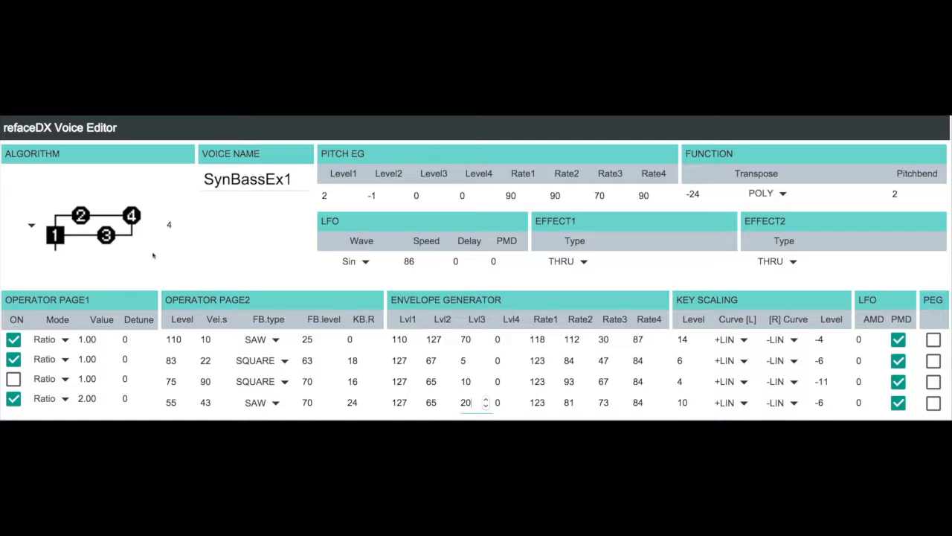
mouse_move(211, 381)
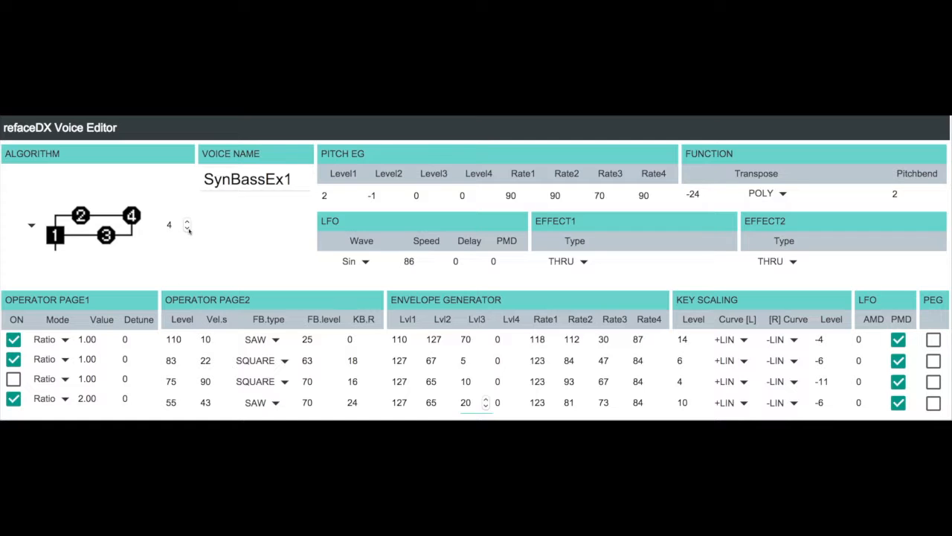
Step: Flip the algorithm spinner between 5 and 4 to compare, ending on algorithm 4
click(188, 224)
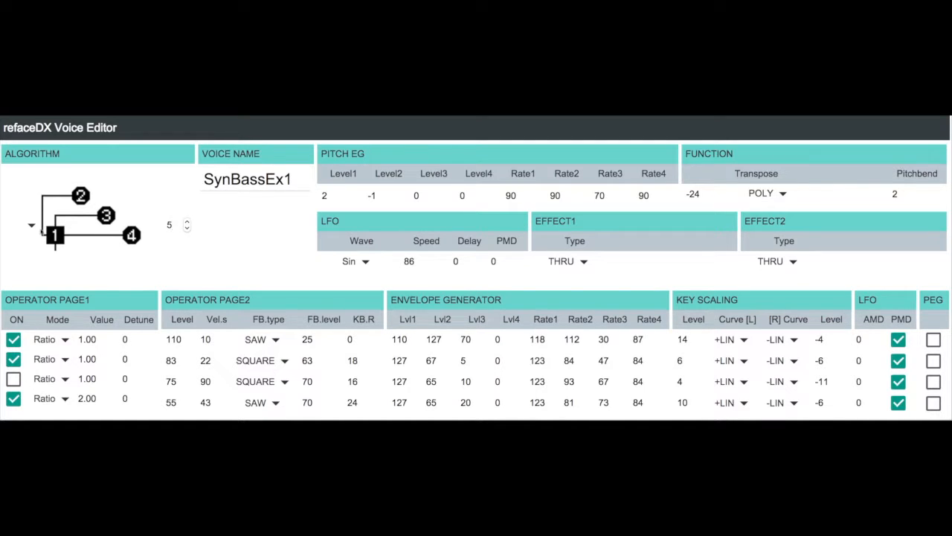
mouse_move(134, 278)
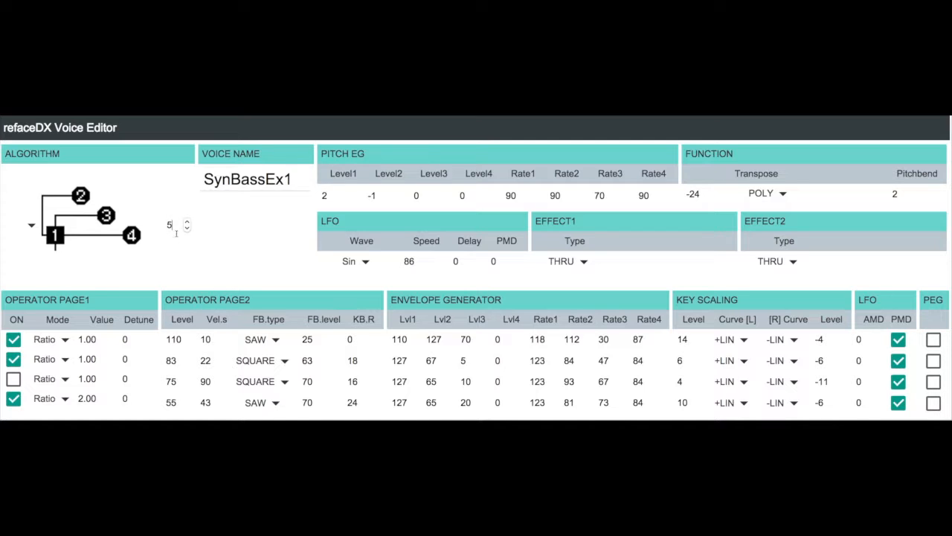
click(187, 229)
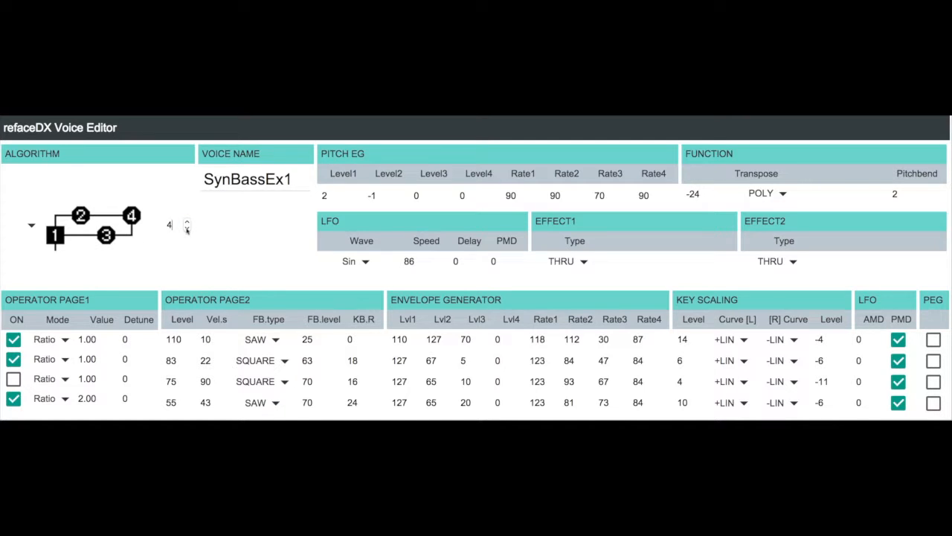
click(187, 220)
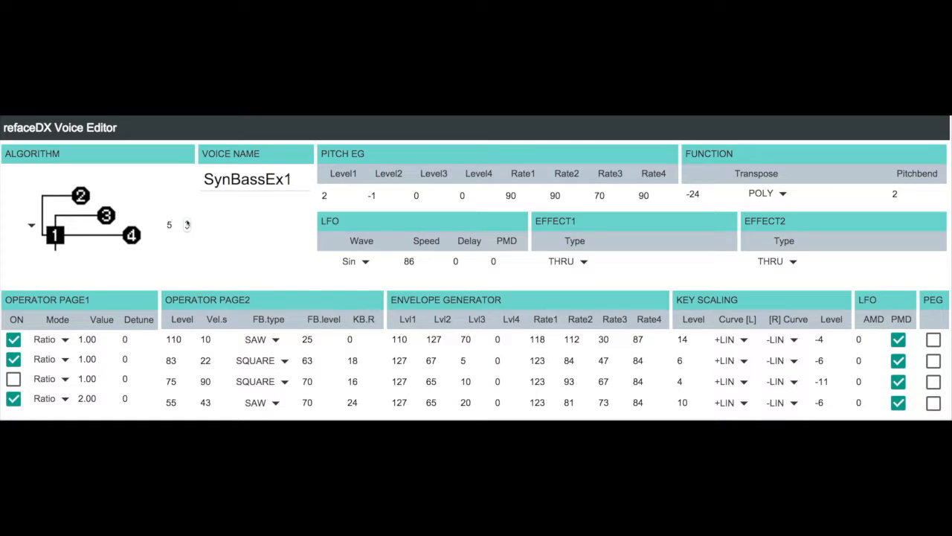
click(187, 229)
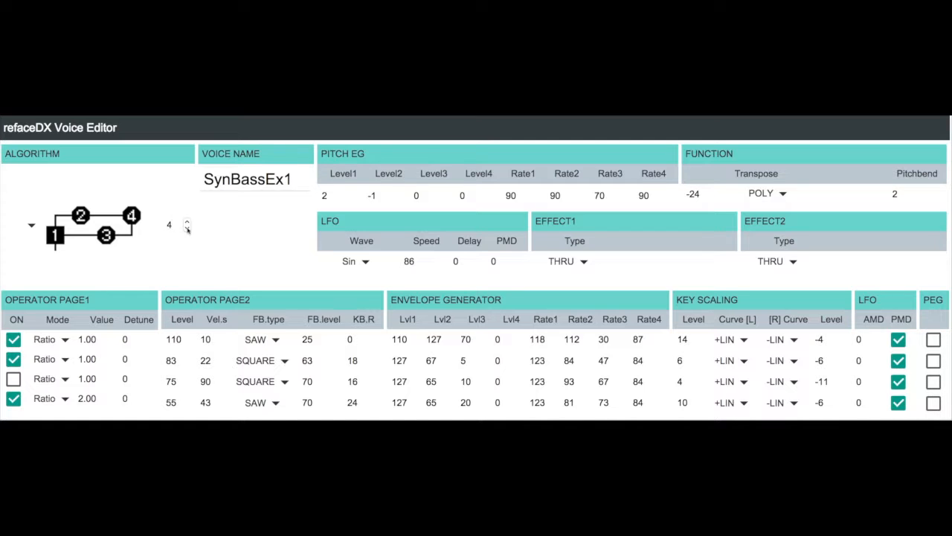
mouse_move(187, 241)
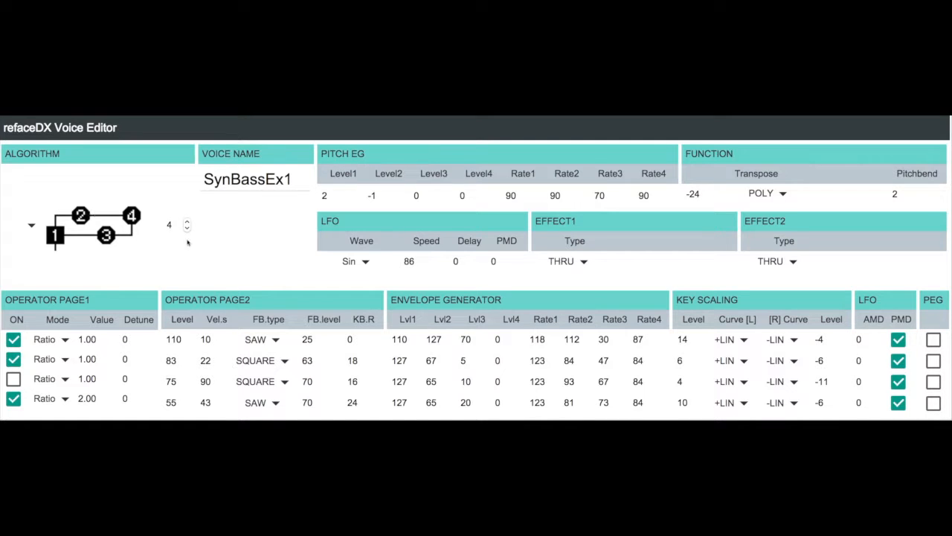
mouse_move(205, 259)
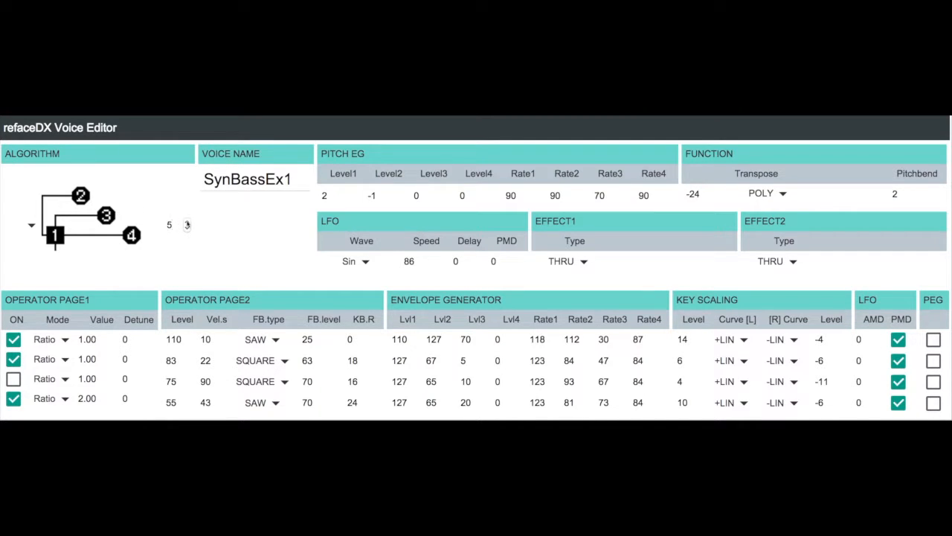
click(188, 225)
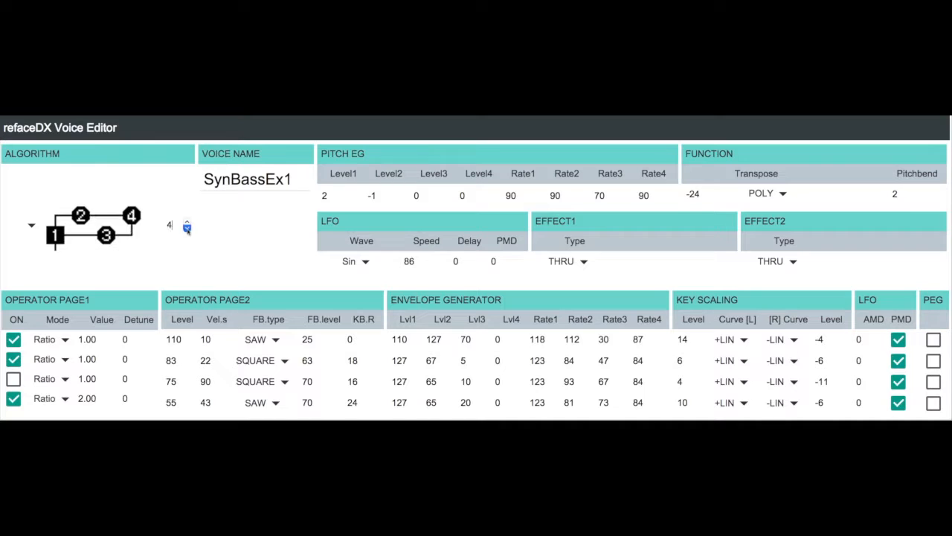
click(188, 225)
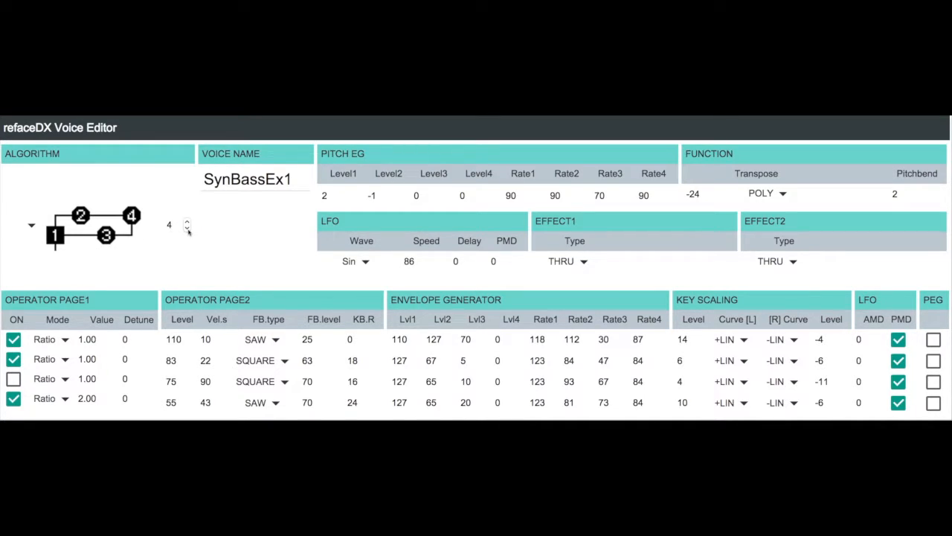
Step: Mute operators 2 and 4, briefly audition operator 3, leaving only operator 1 on
click(14, 358)
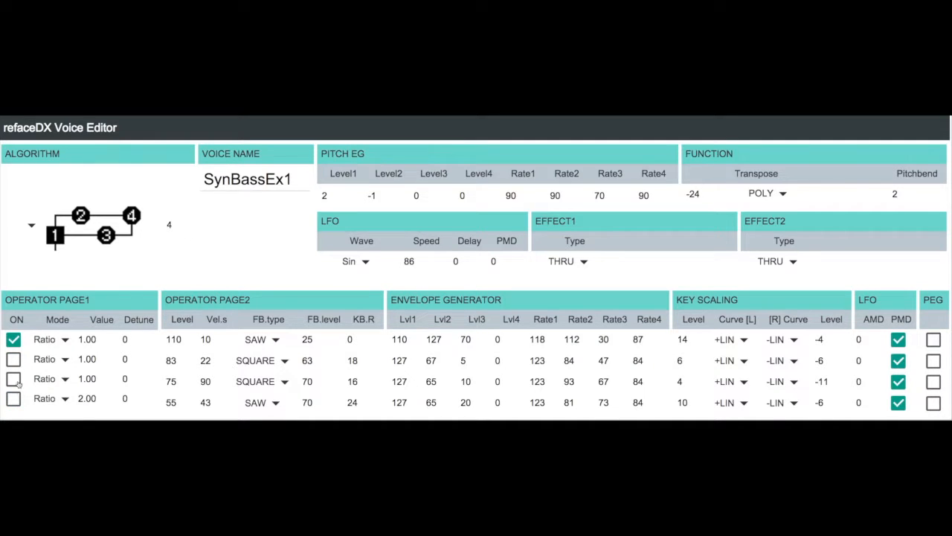
click(14, 379)
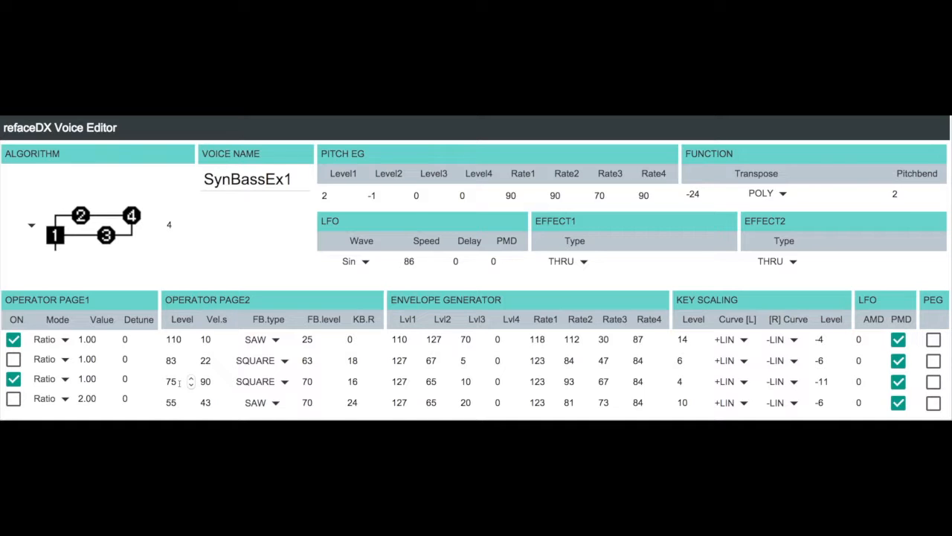
click(87, 379)
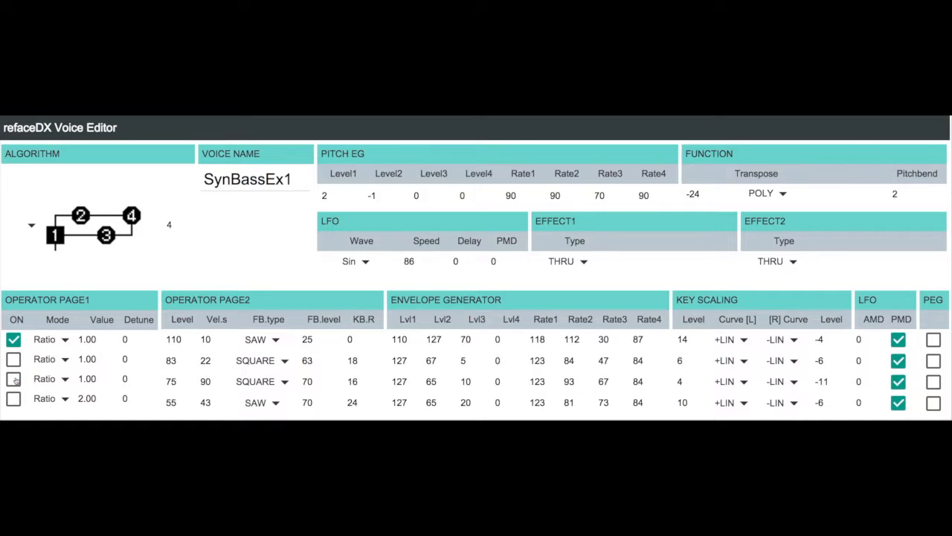
Step: Re-enable operators 3, 4 and 2 so all four operators sound on algorithm 4
click(13, 379)
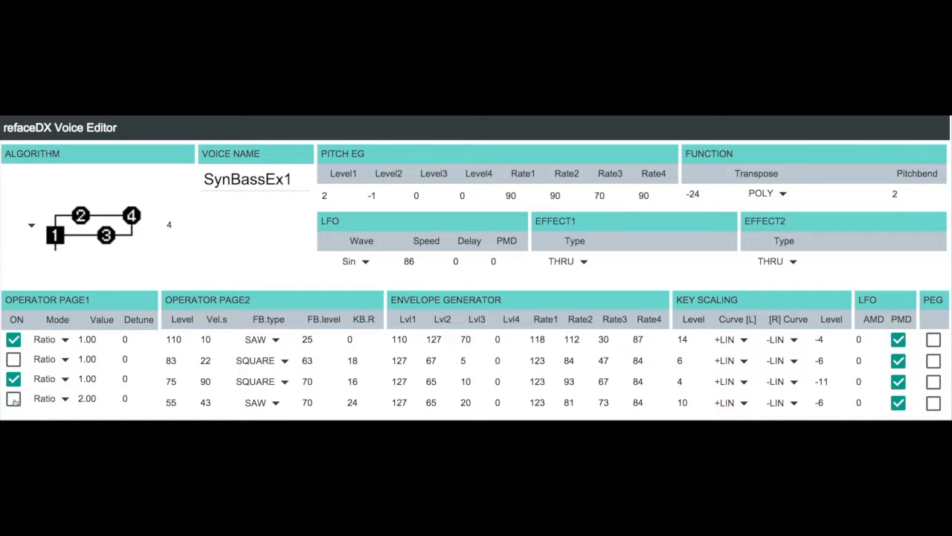
click(14, 399)
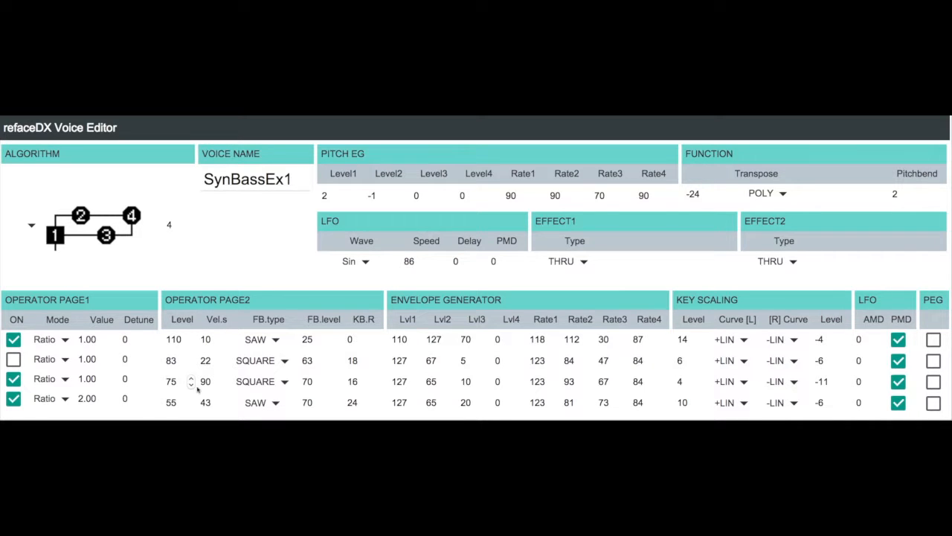
click(207, 381)
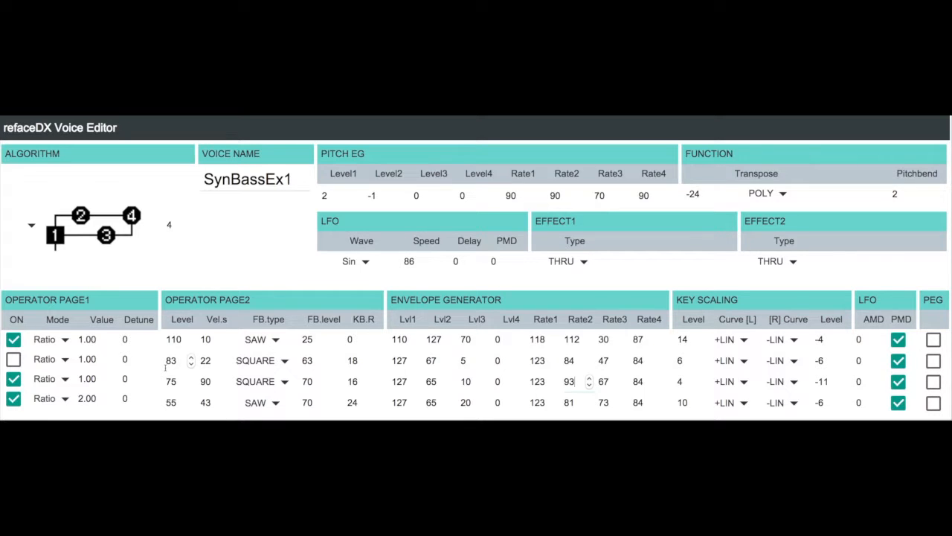
click(13, 378)
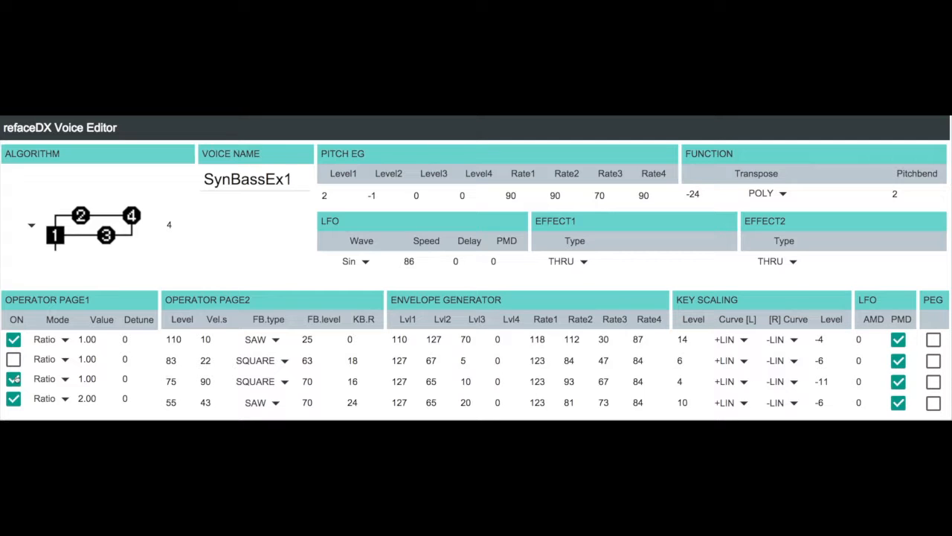
click(13, 360)
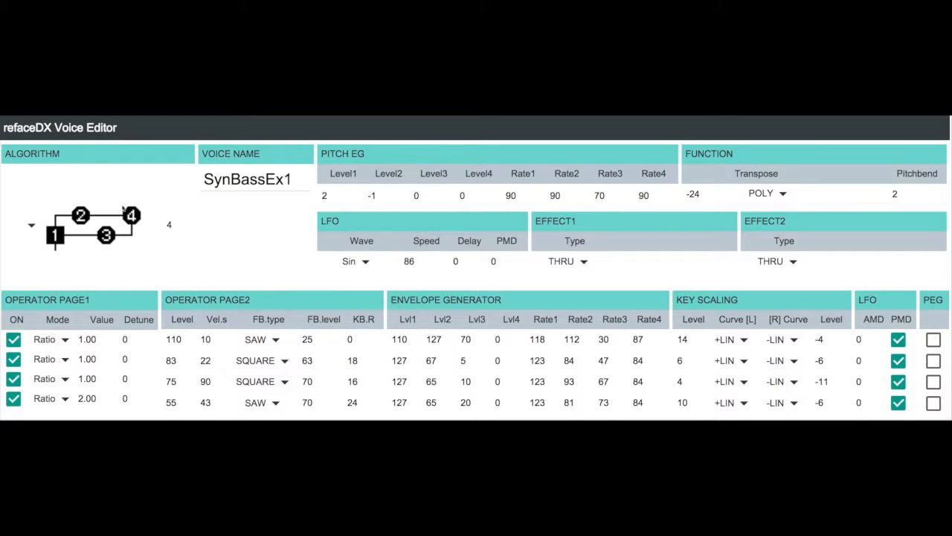
mouse_move(140, 173)
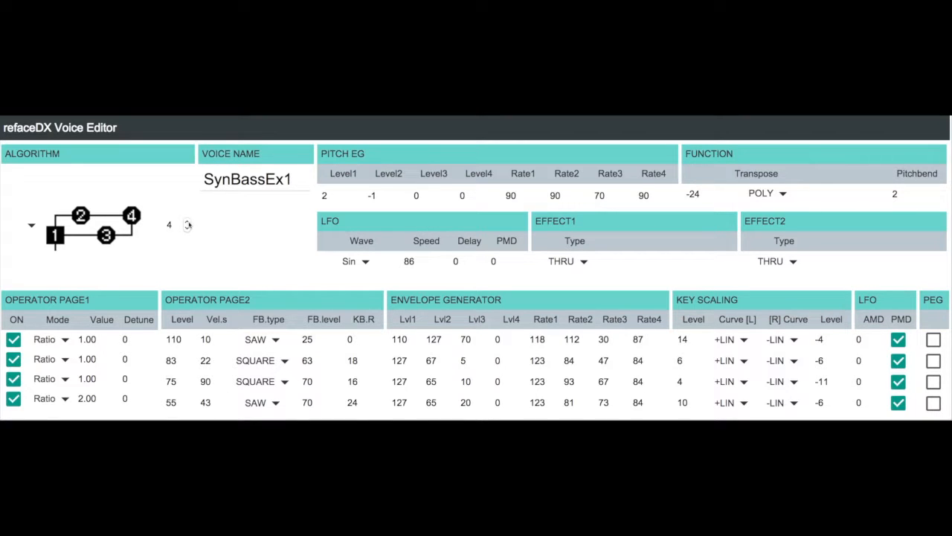
click(187, 220)
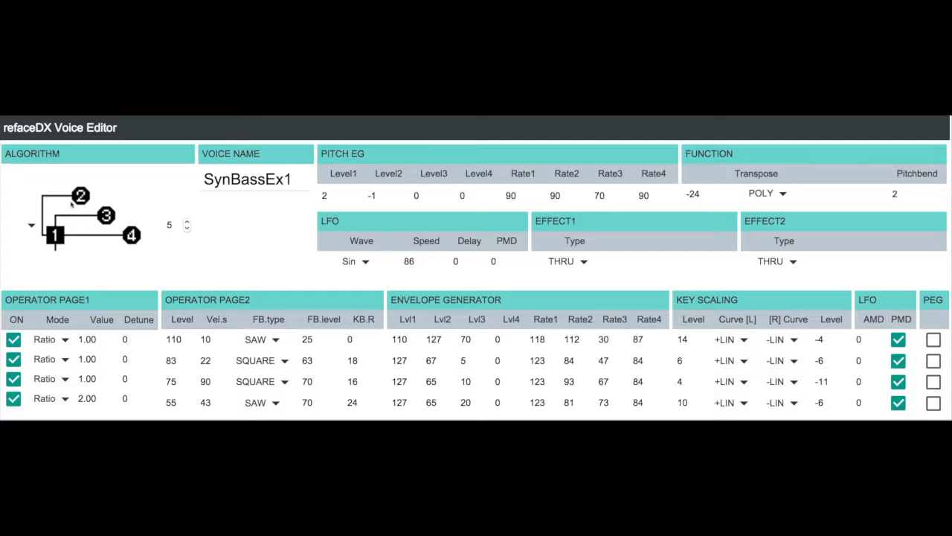
mouse_move(154, 265)
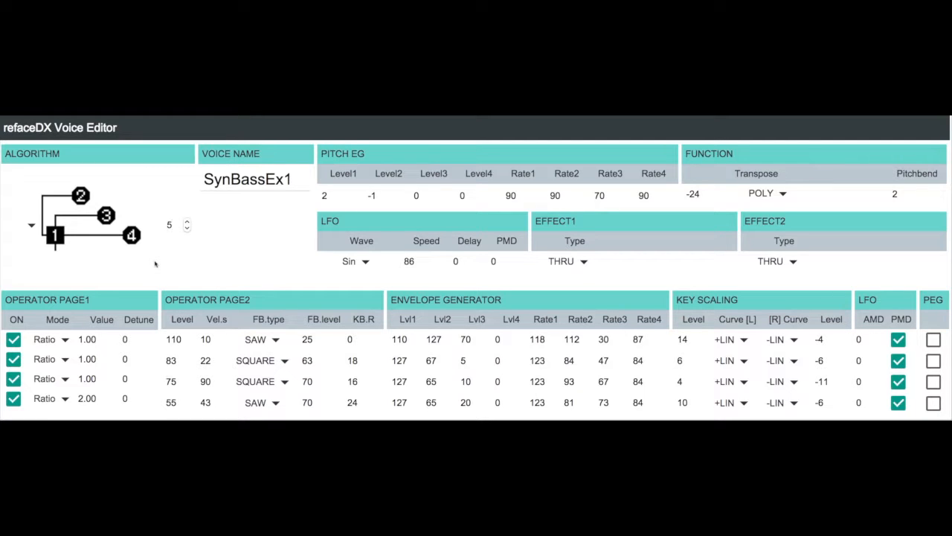
mouse_move(205, 284)
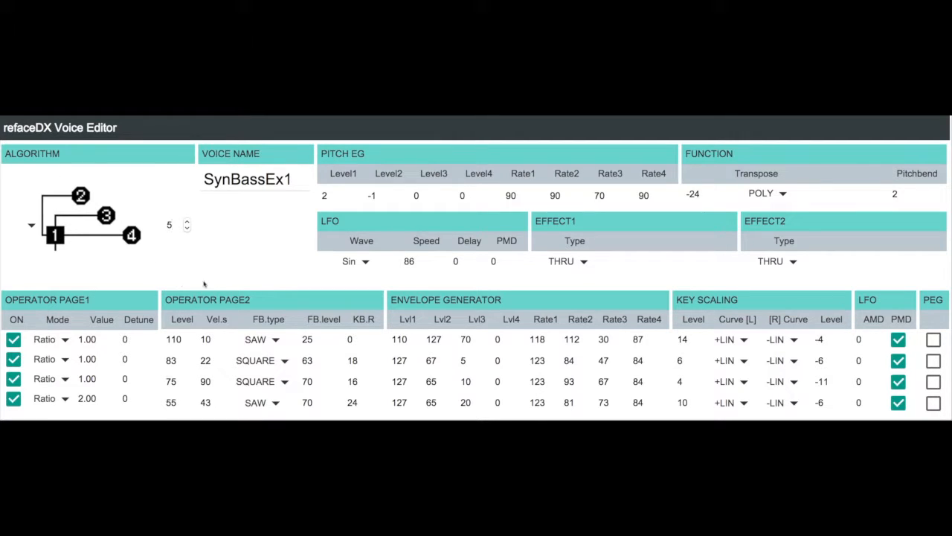
mouse_move(206, 289)
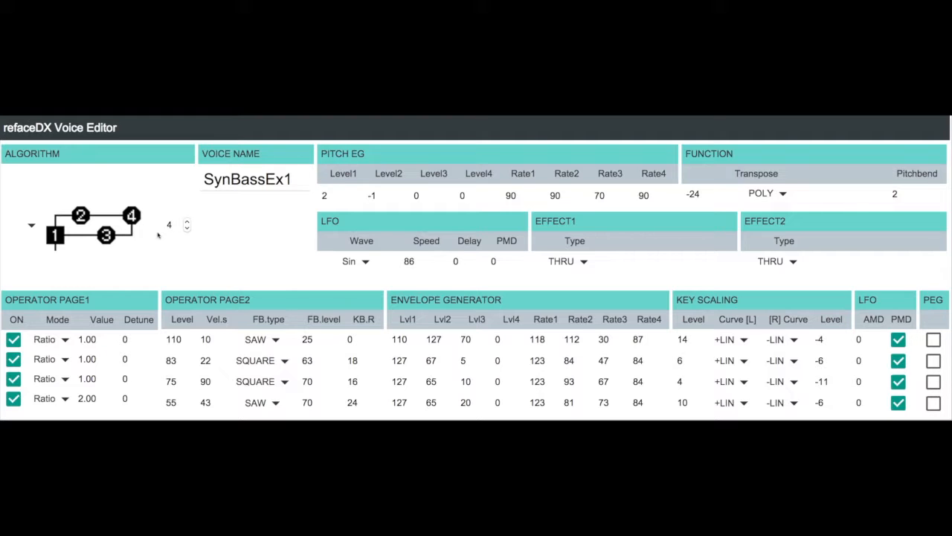
mouse_move(125, 250)
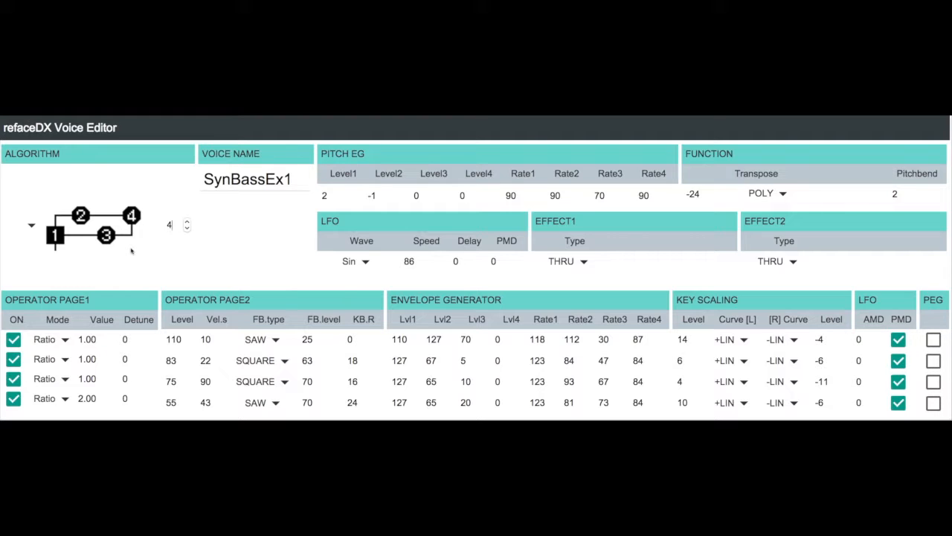
mouse_move(226, 267)
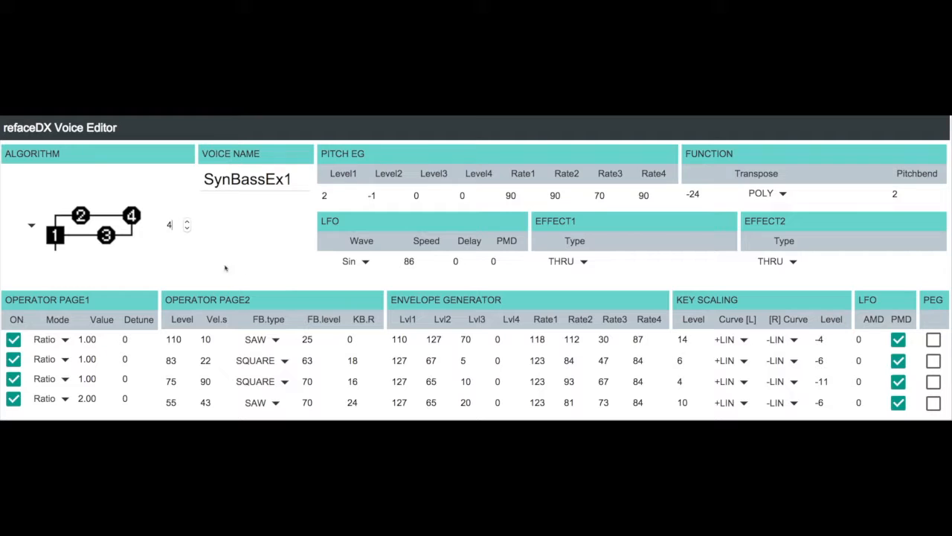
mouse_move(244, 265)
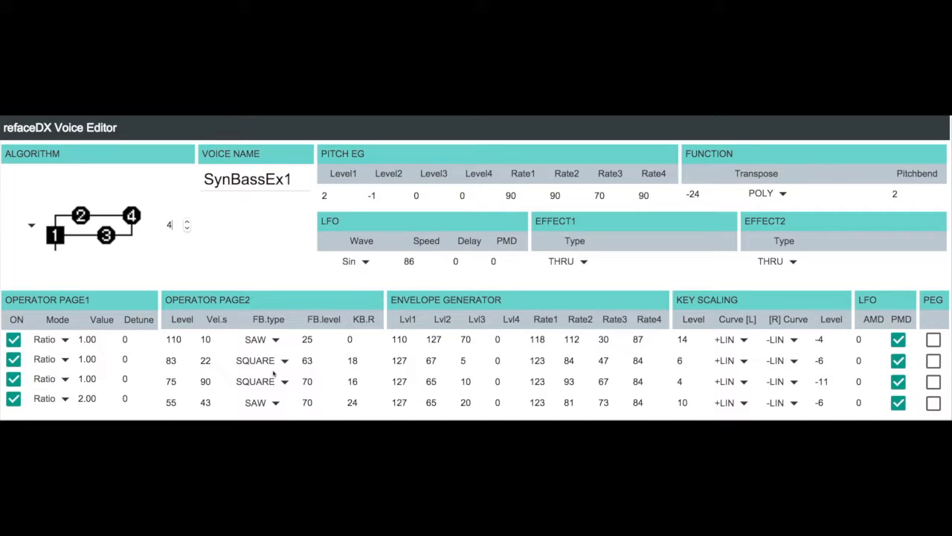
Step: Set operator 2's FB.type to SAW and reopen its feedback type choices
click(260, 360)
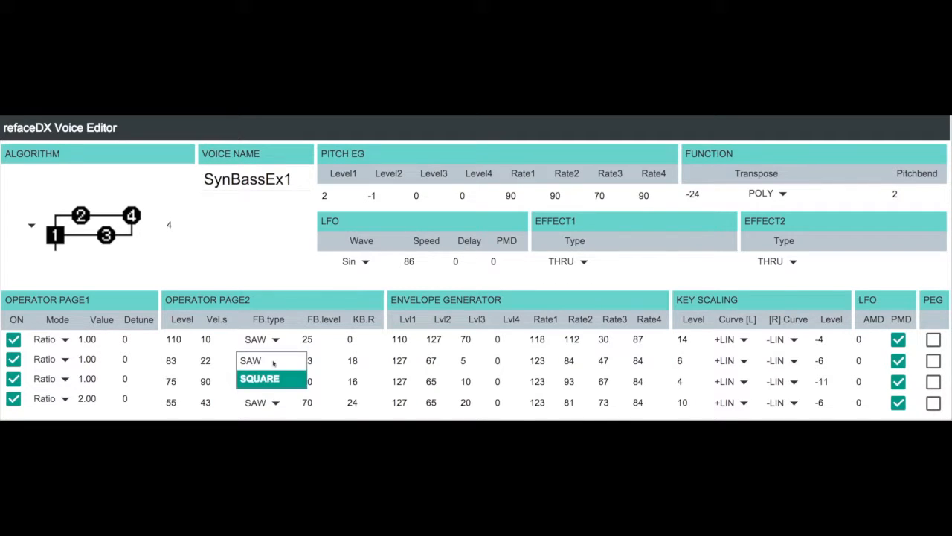
click(259, 379)
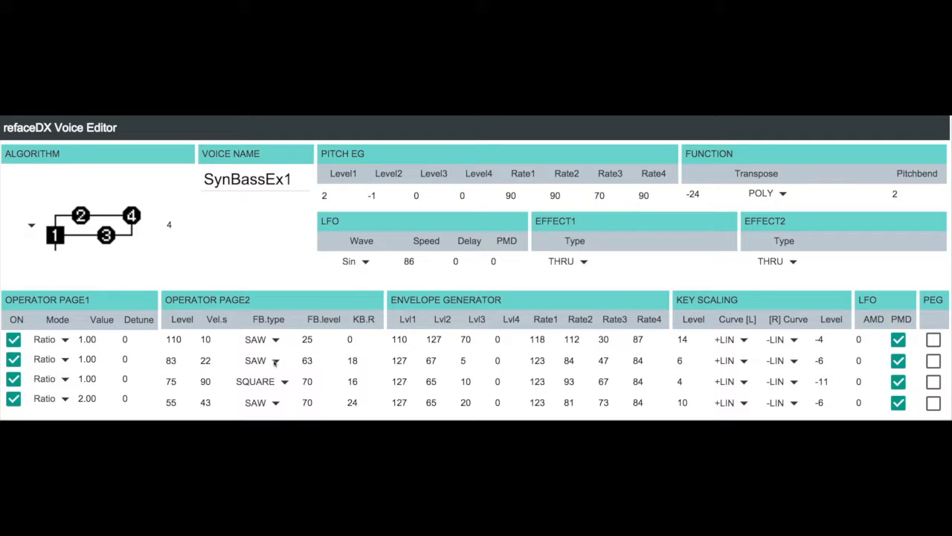
click(261, 360)
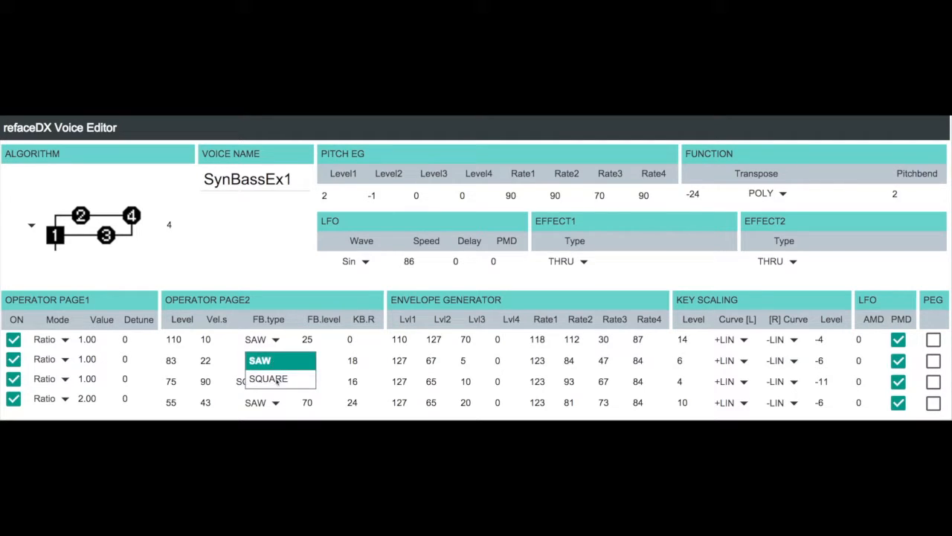
Step: Return operator 2's FB.type to SQUARE and try SAW then SQUARE on operator 4
click(268, 378)
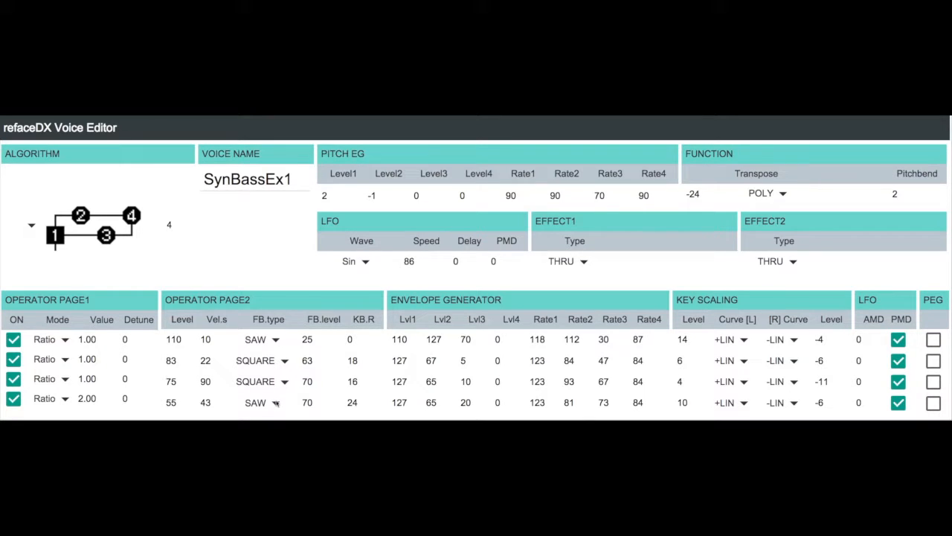
click(260, 401)
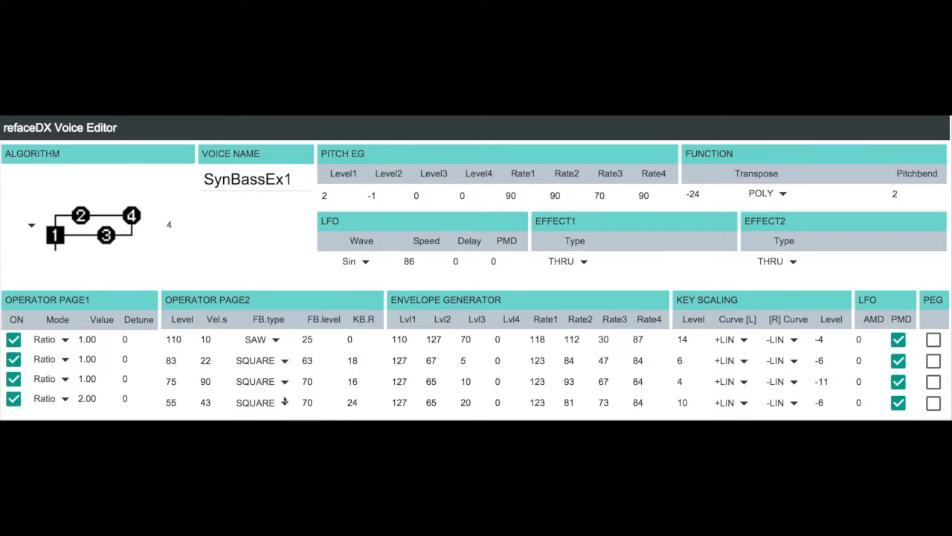
click(260, 402)
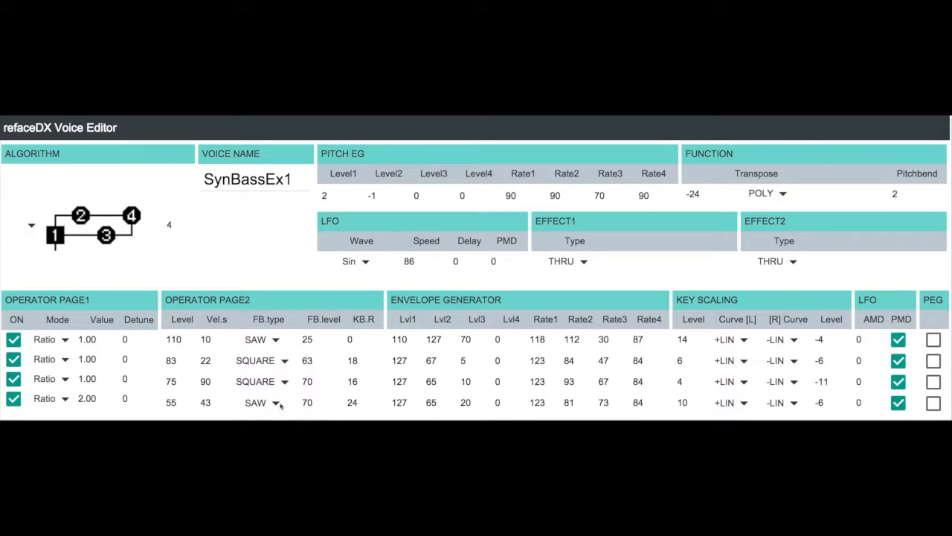
click(262, 402)
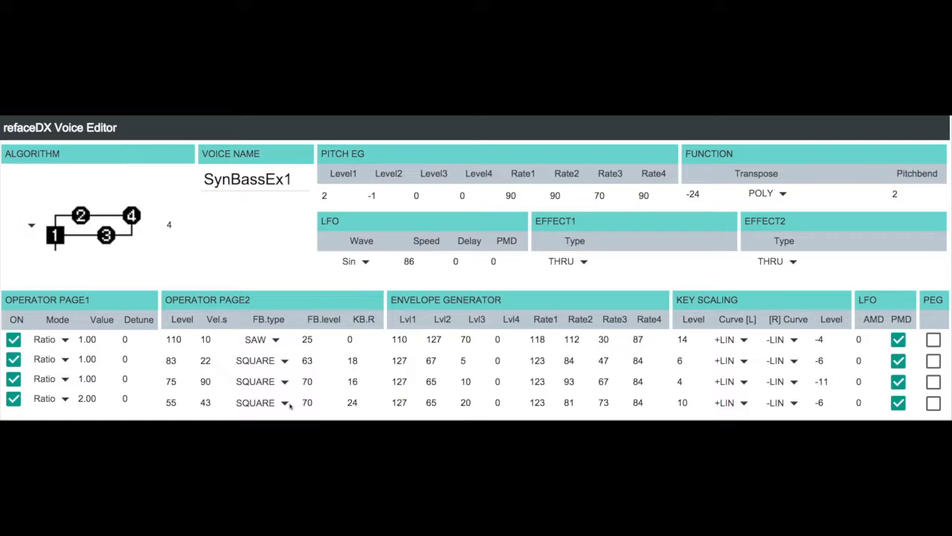
click(284, 402)
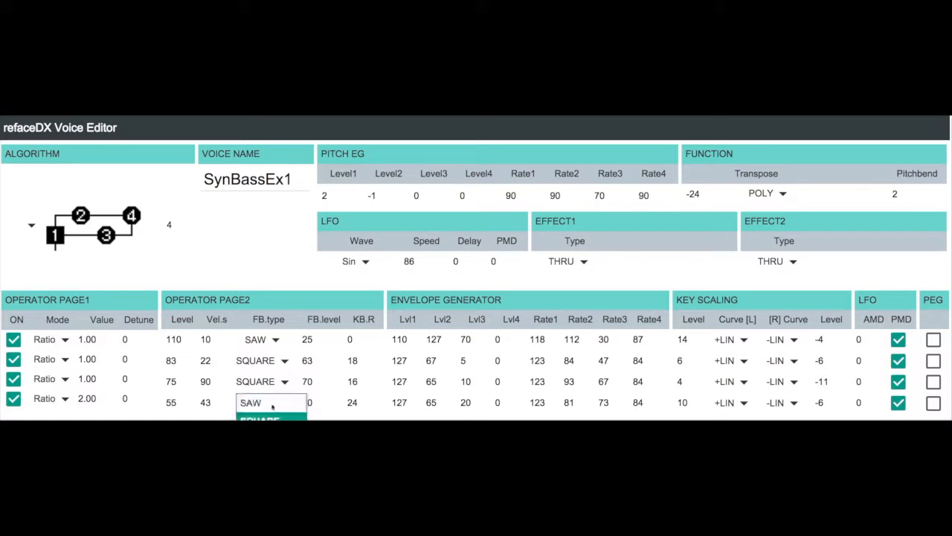
Step: Keep operator 4's feedback choice and set operator 2's FB.type to SQUARE
click(249, 402)
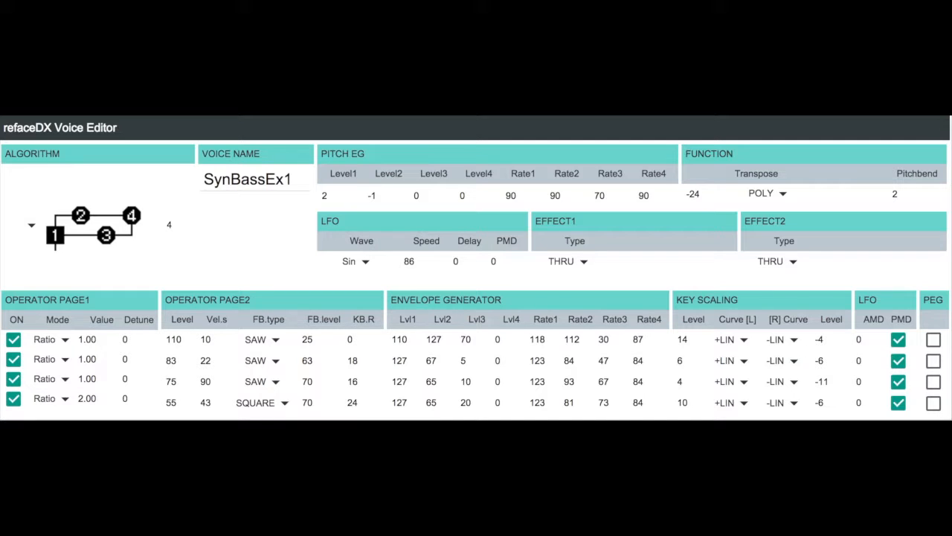
click(260, 360)
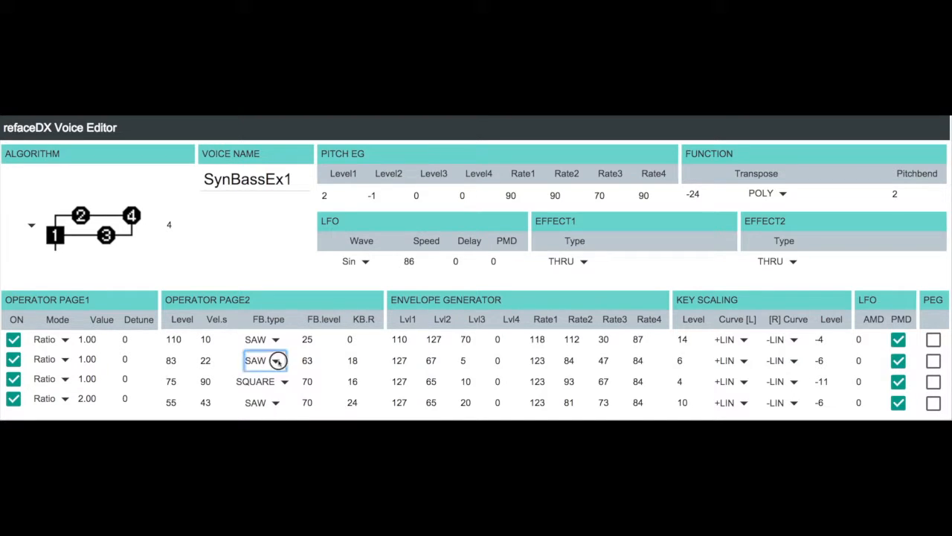
click(261, 360)
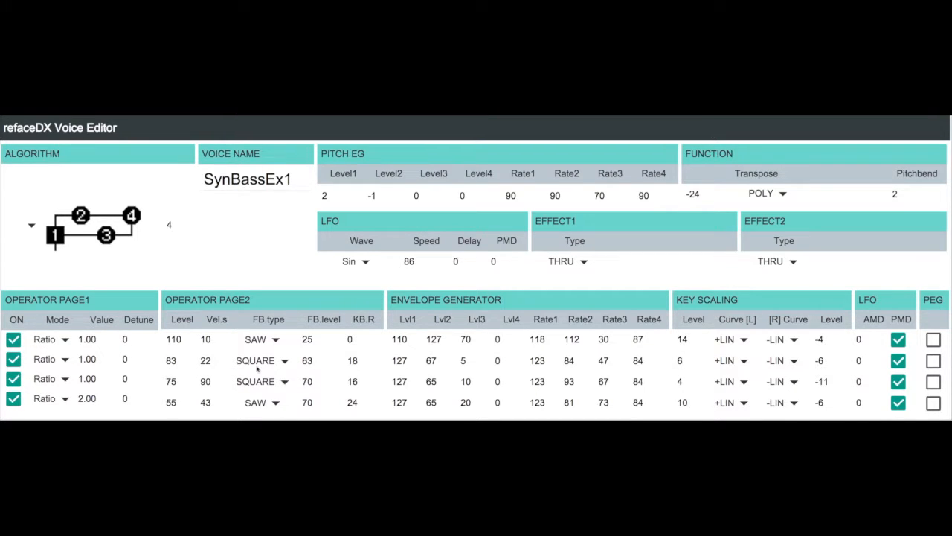
mouse_move(250, 413)
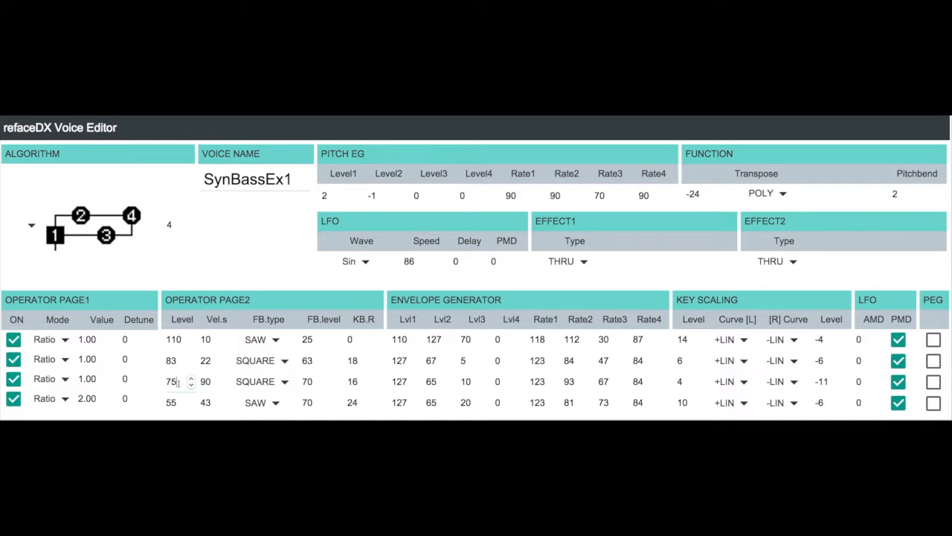
Step: Change operator 3's output level from 75 to 110 in Operator Page2
click(173, 381)
text(100)
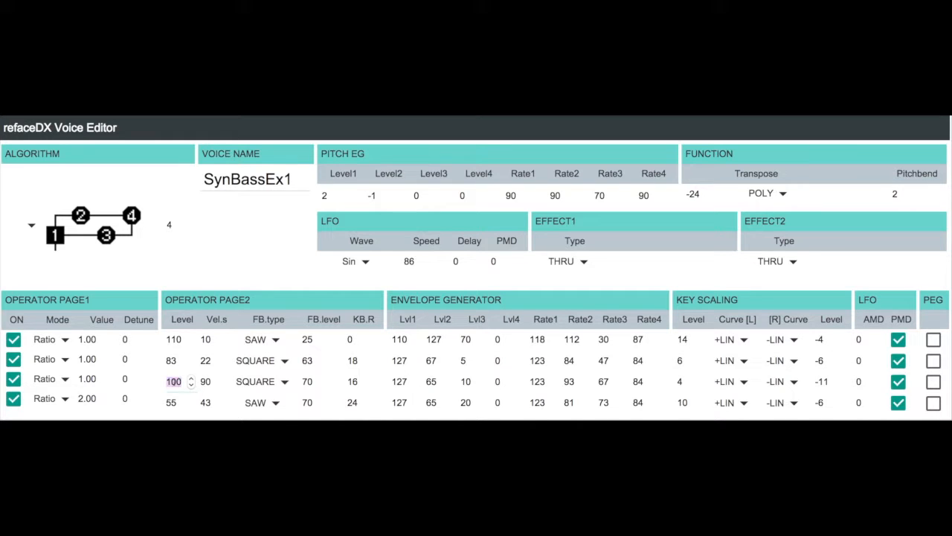
text(75)
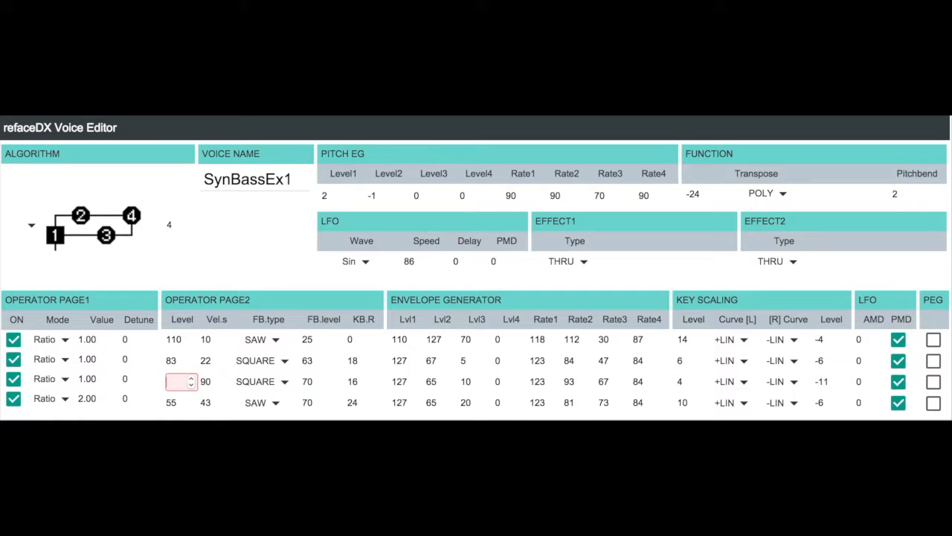
text(110)
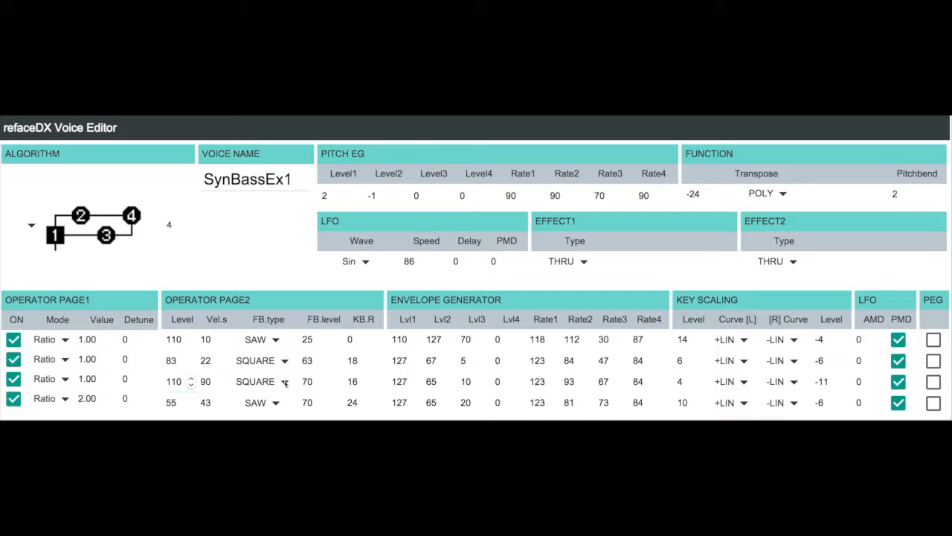
click(261, 381)
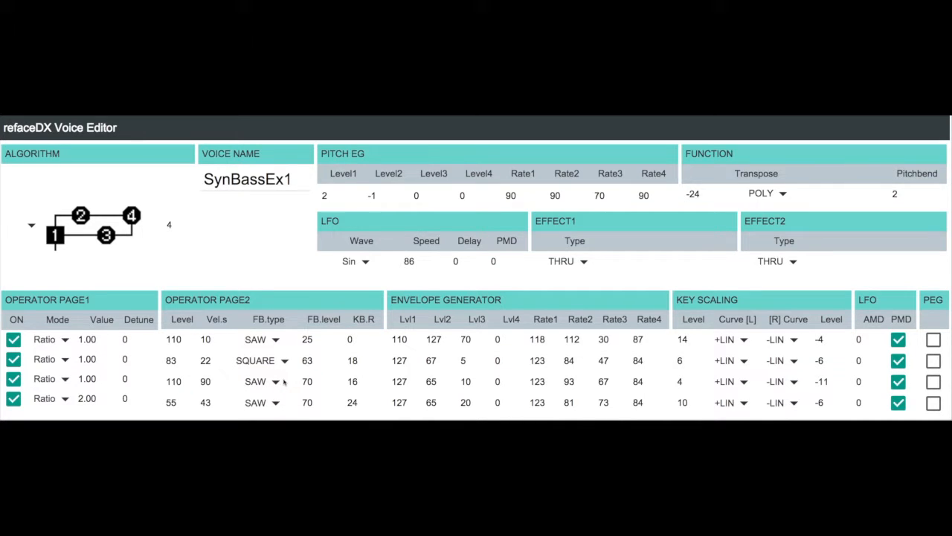
mouse_move(281, 381)
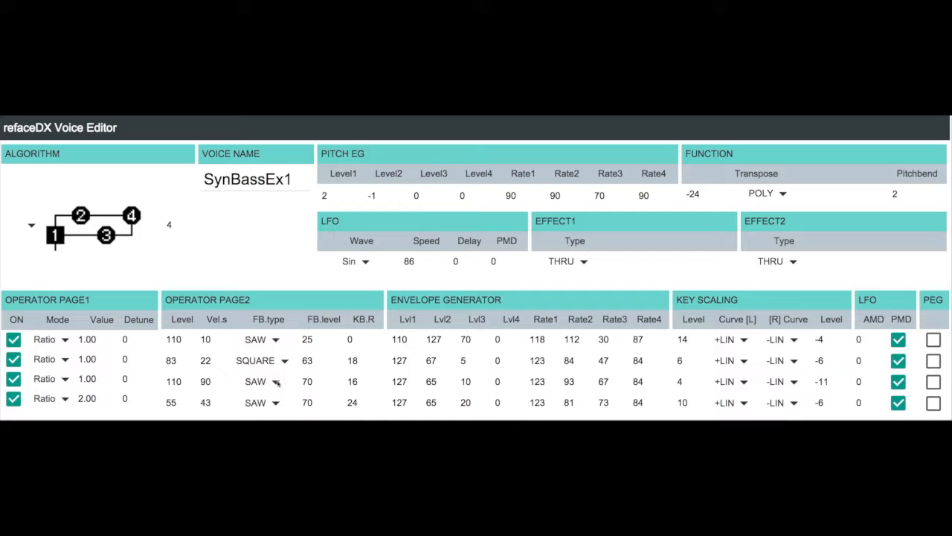
click(260, 381)
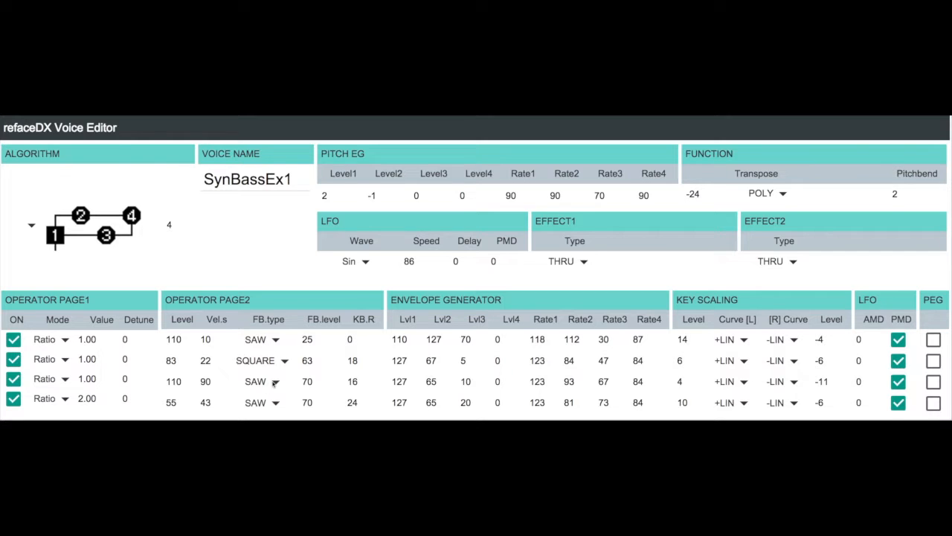
click(261, 381)
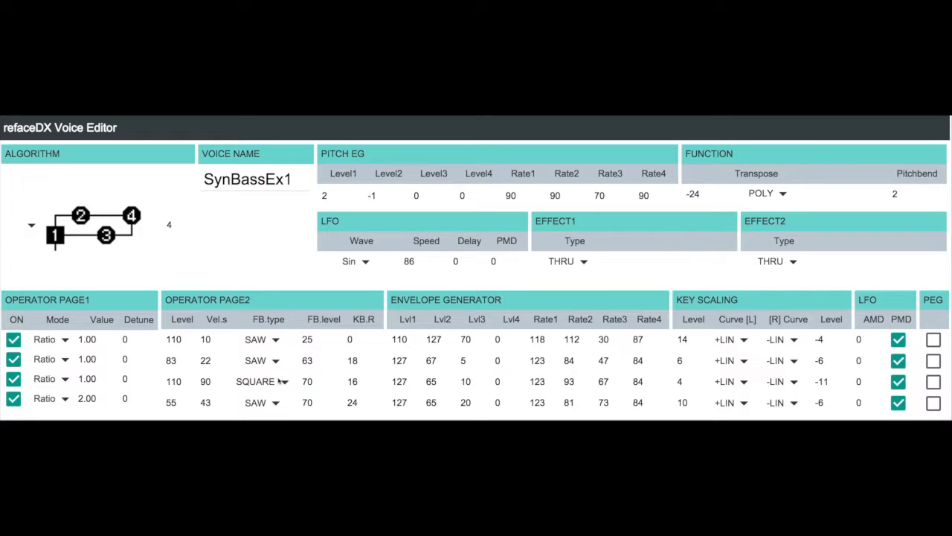
mouse_move(281, 381)
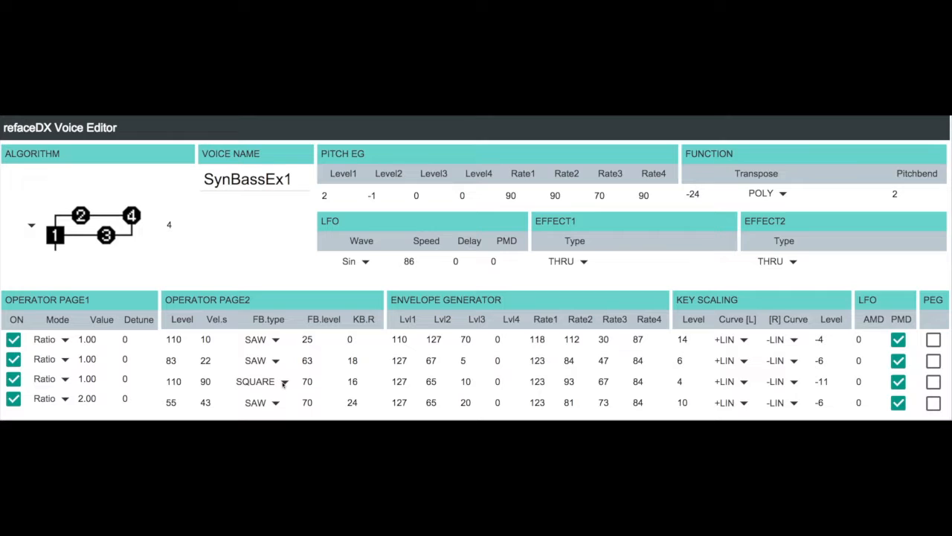
click(260, 381)
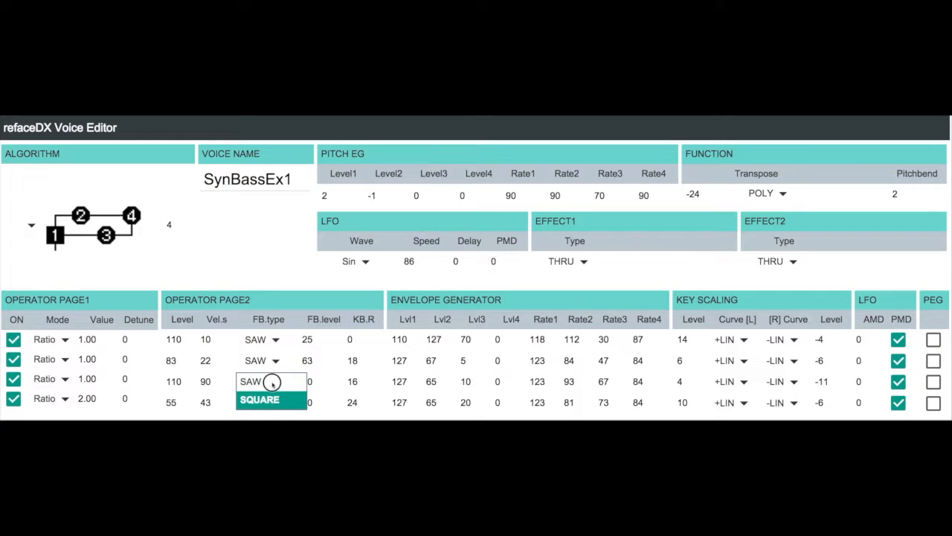
click(256, 381)
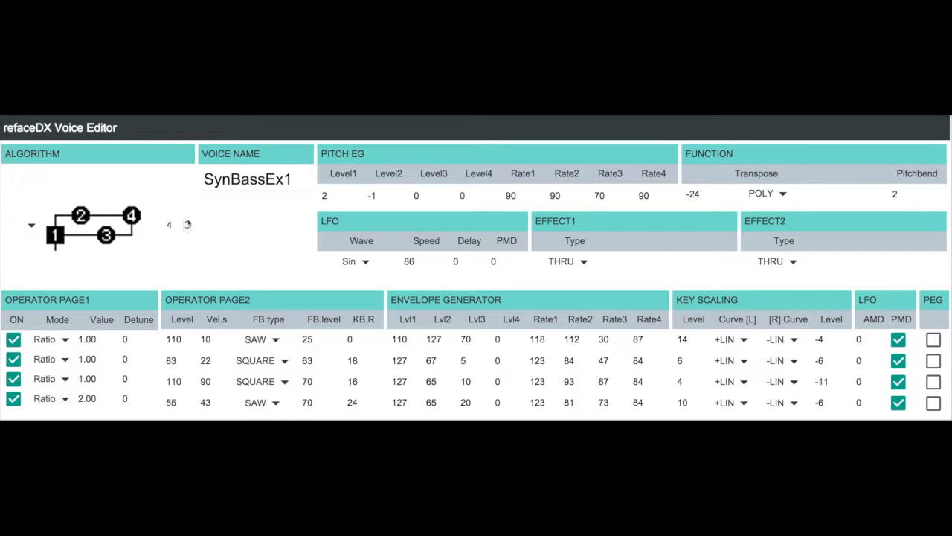
Step: Step the algorithm up to 5, then back down to 4
click(186, 220)
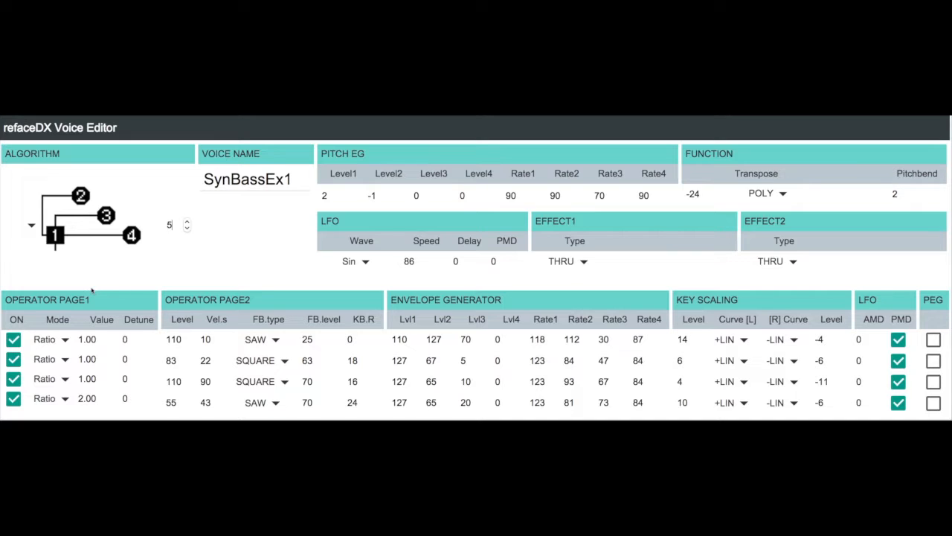
mouse_move(191, 253)
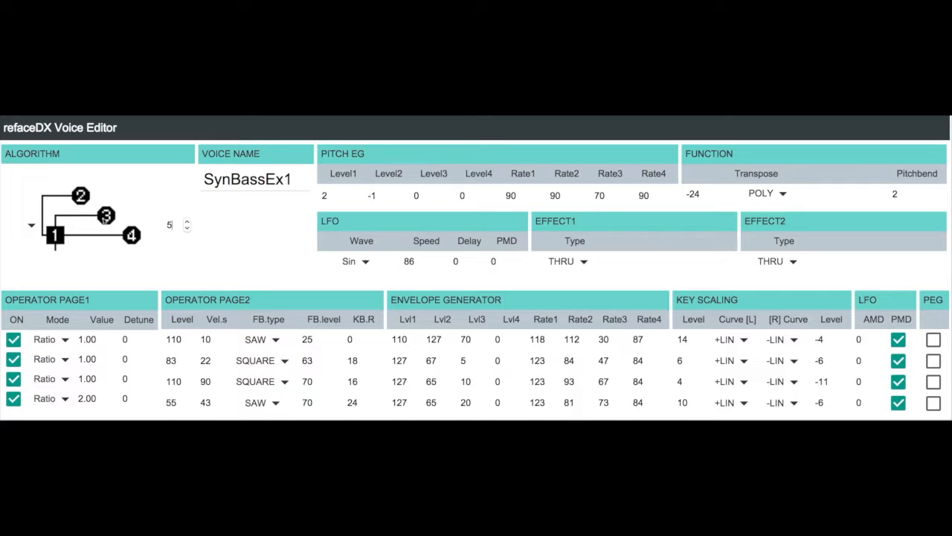
mouse_move(281, 378)
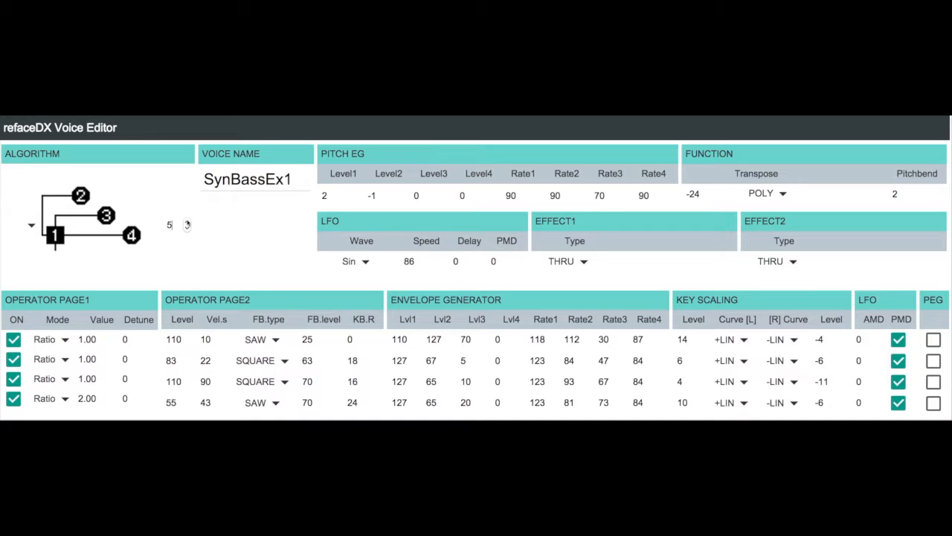
click(187, 229)
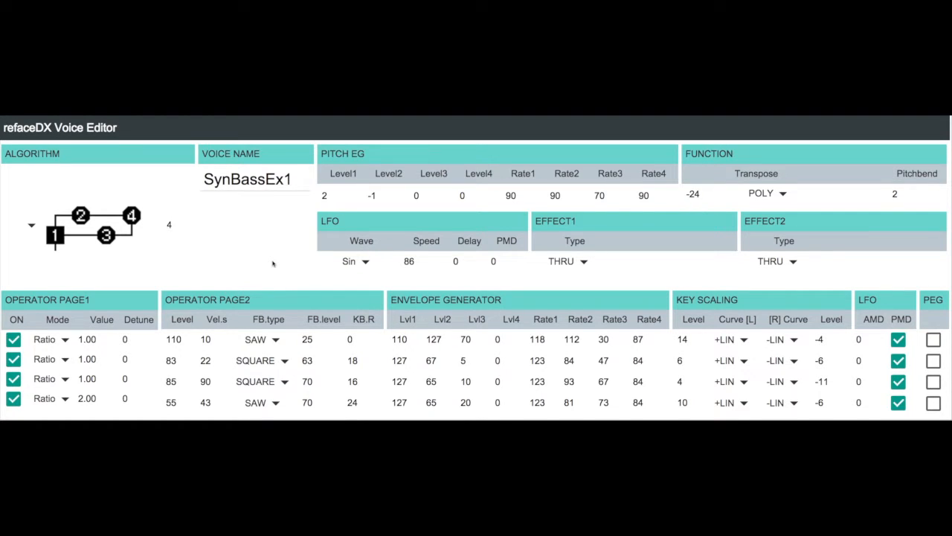
mouse_move(399, 155)
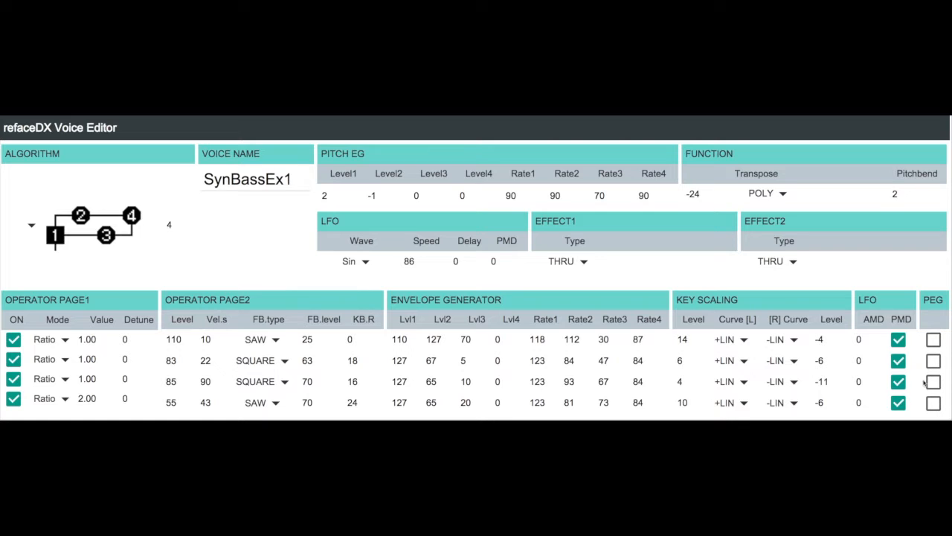
mouse_move(925, 402)
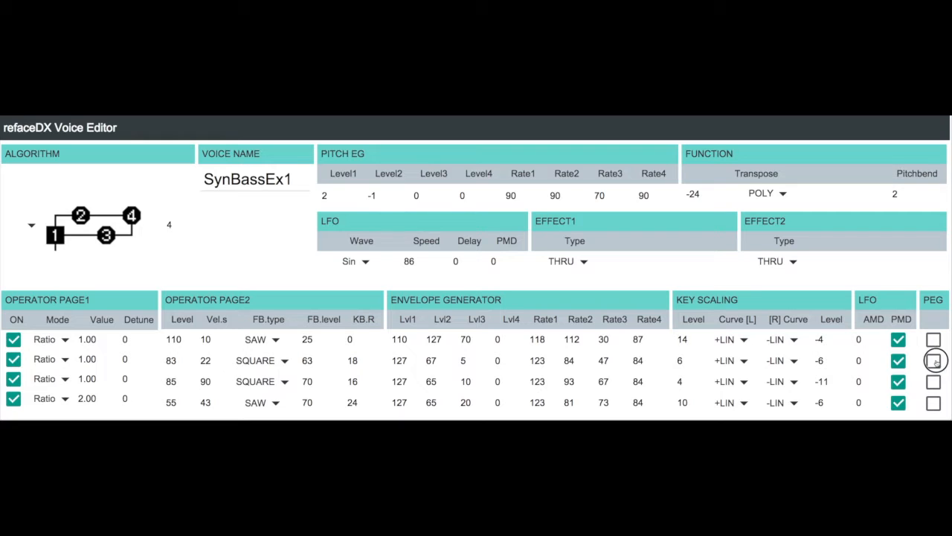
click(934, 360)
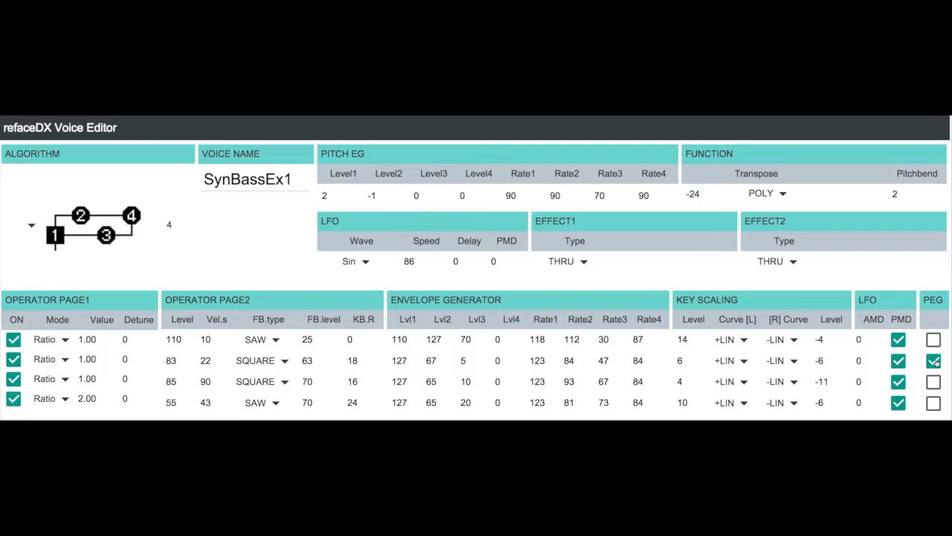
click(935, 360)
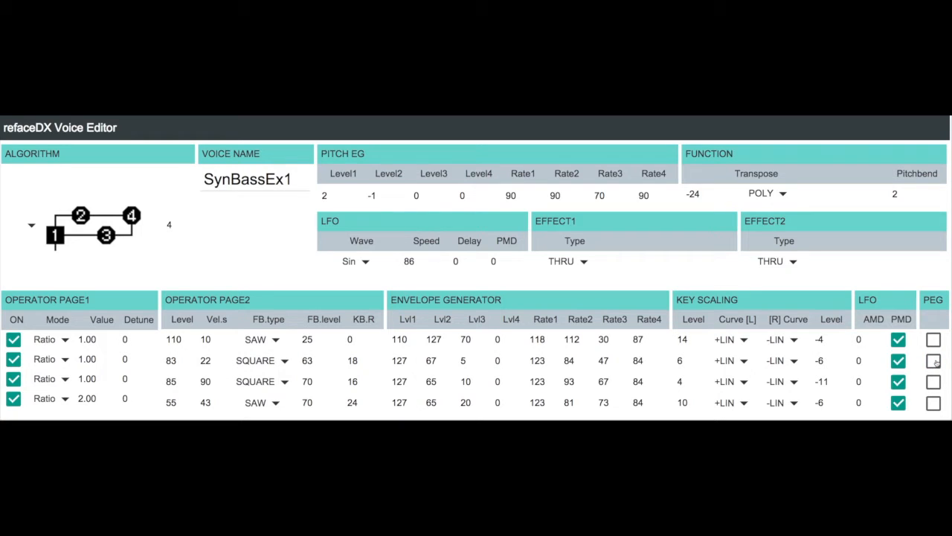
click(934, 361)
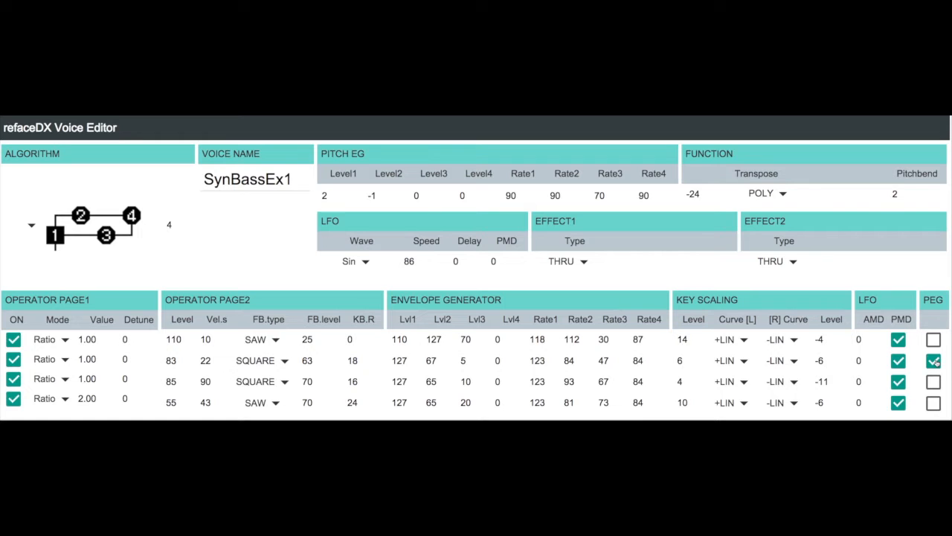
click(934, 360)
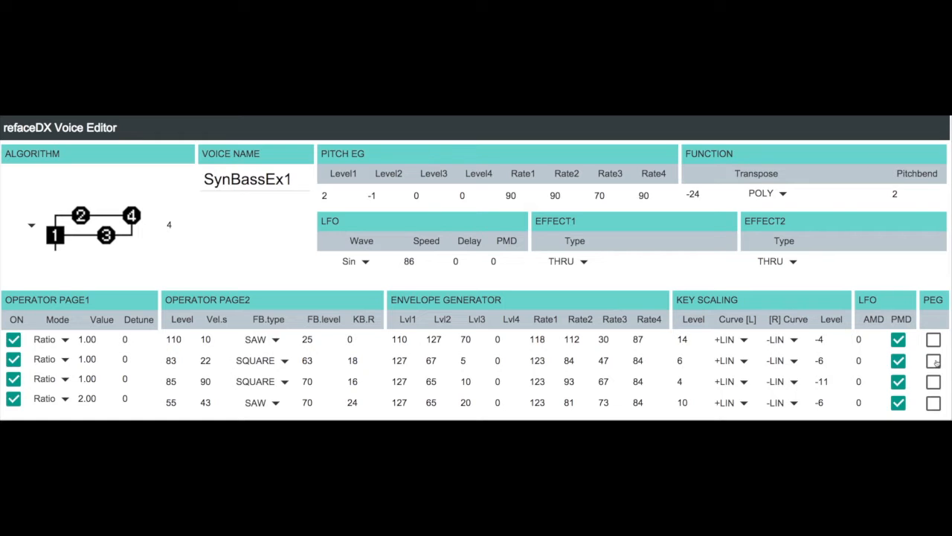
click(934, 360)
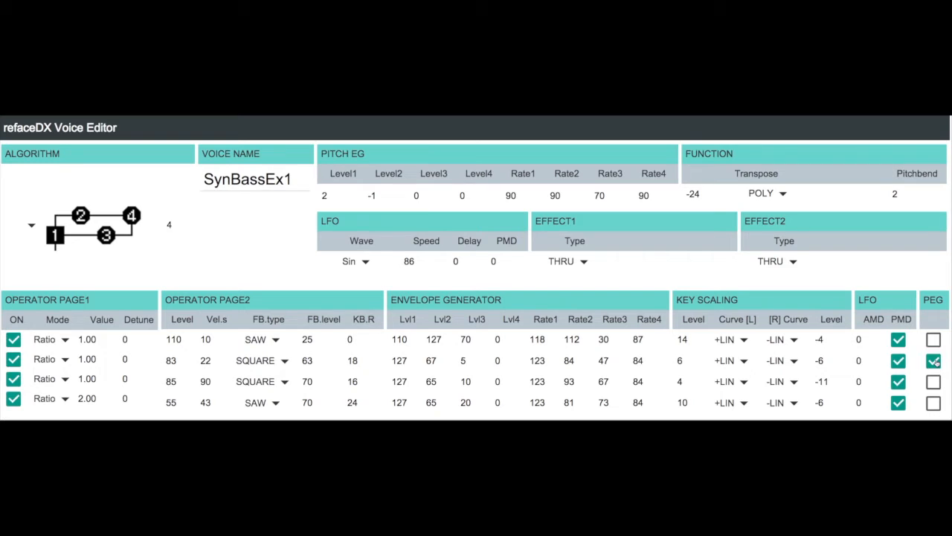
click(934, 360)
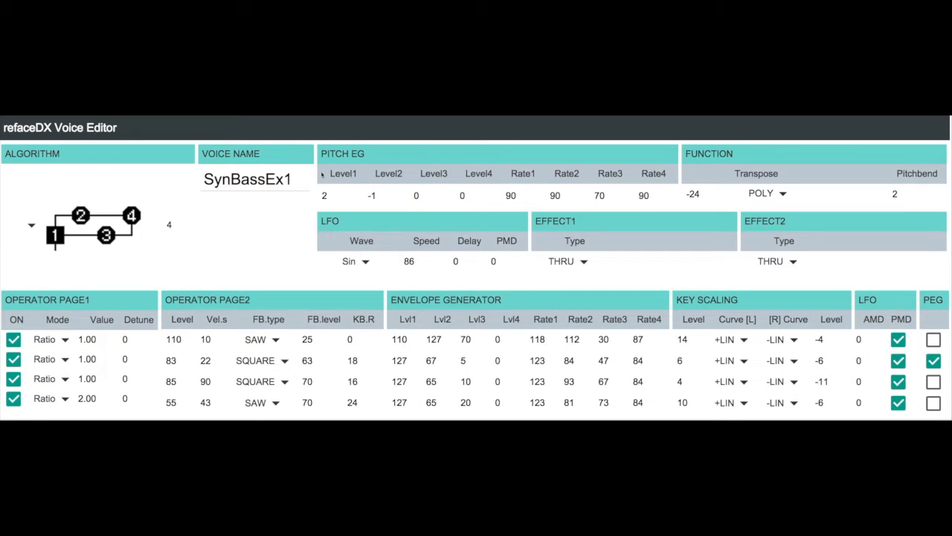
Step: Set pitch EG level 1 to 3 and level 2 to -3
click(357, 192)
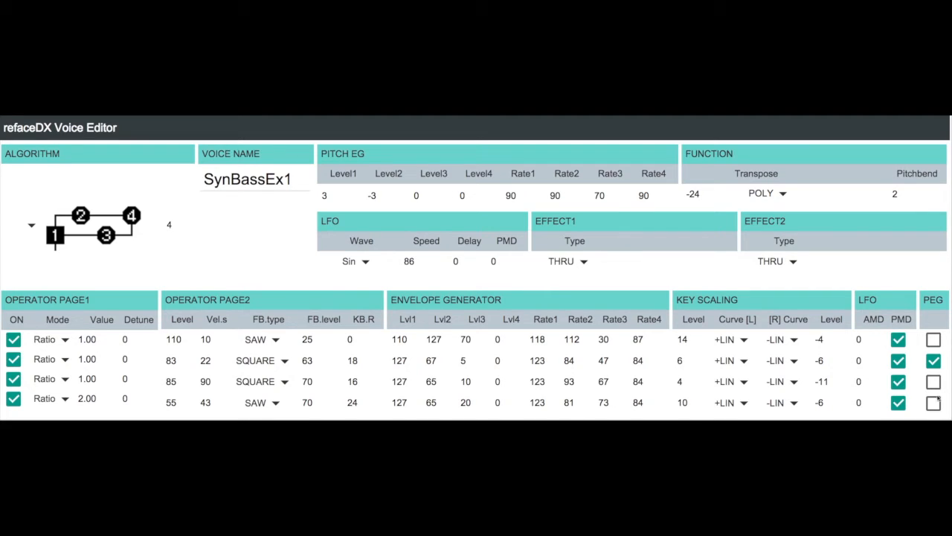
click(935, 402)
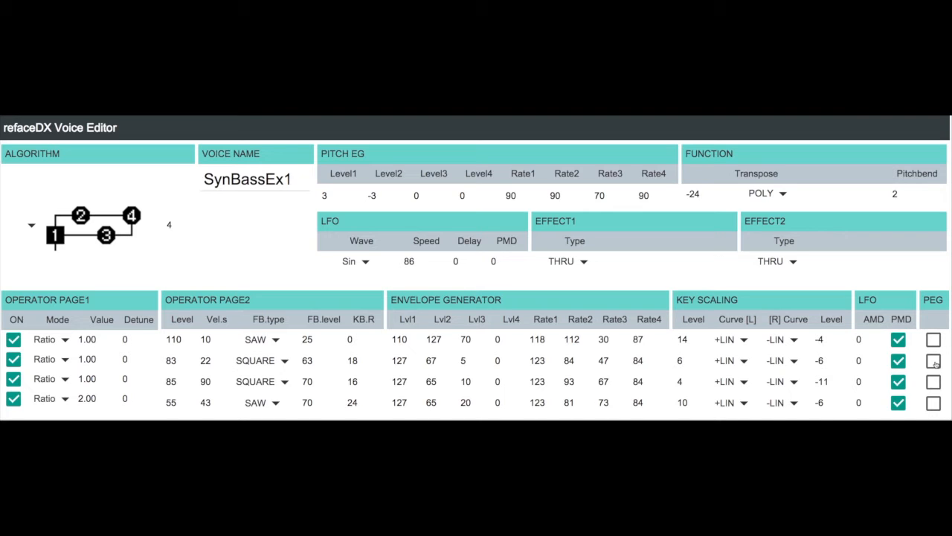
click(933, 362)
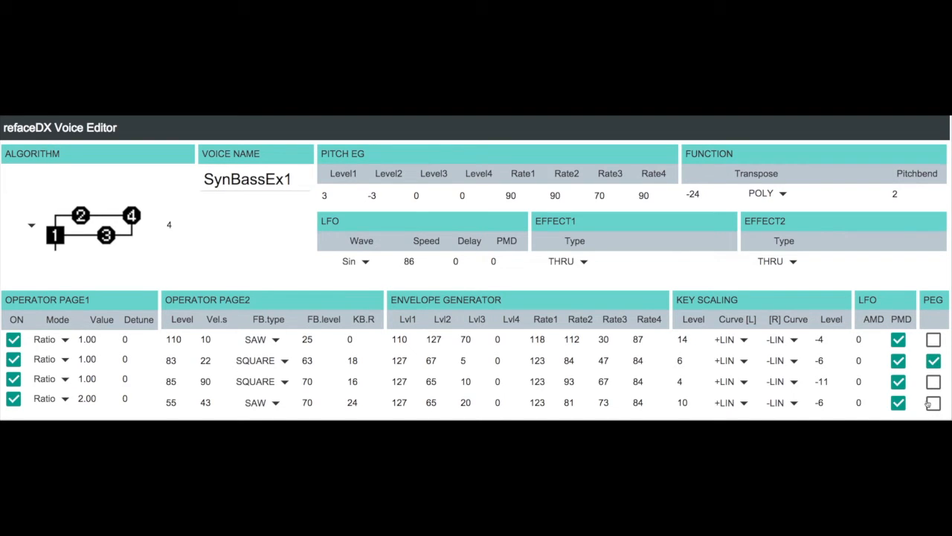
Step: Enable pitch EG for operators 3 and 2
click(933, 381)
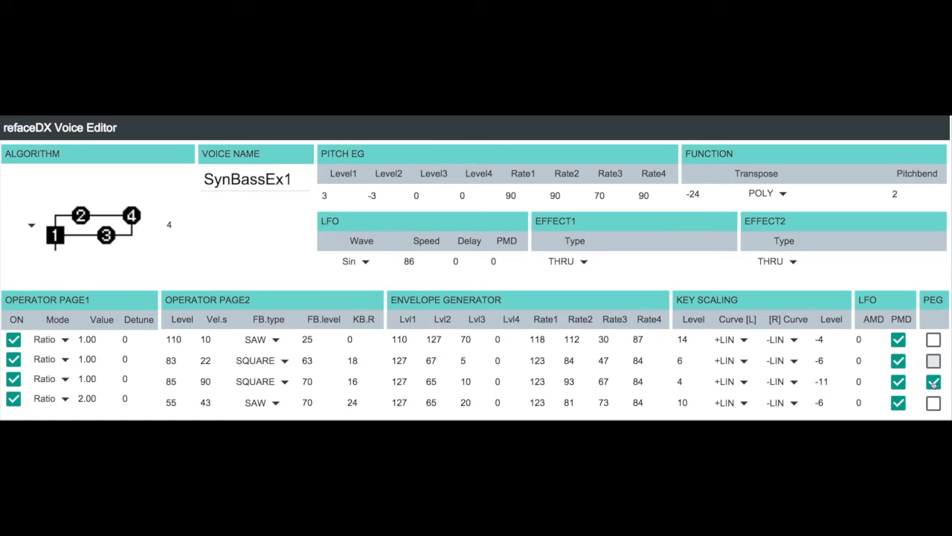
click(934, 381)
text(4)
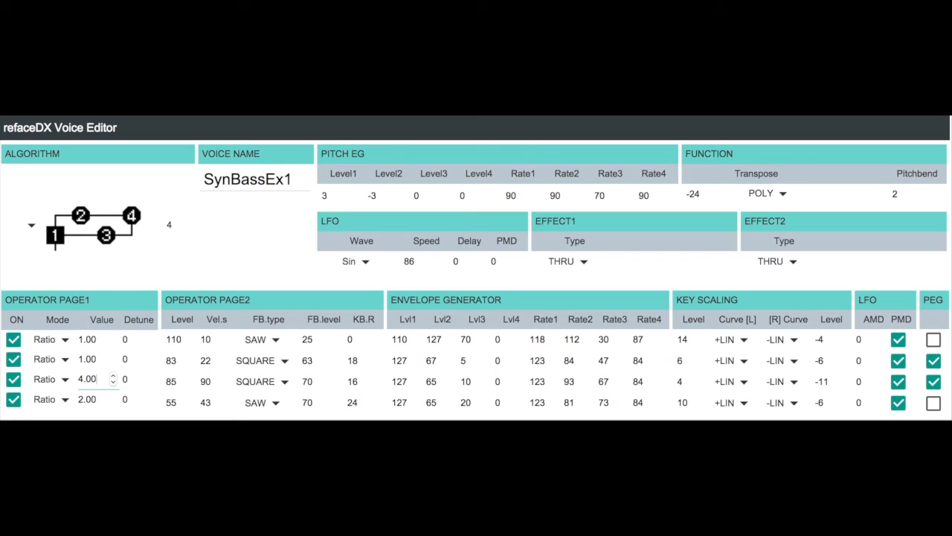
text(1)
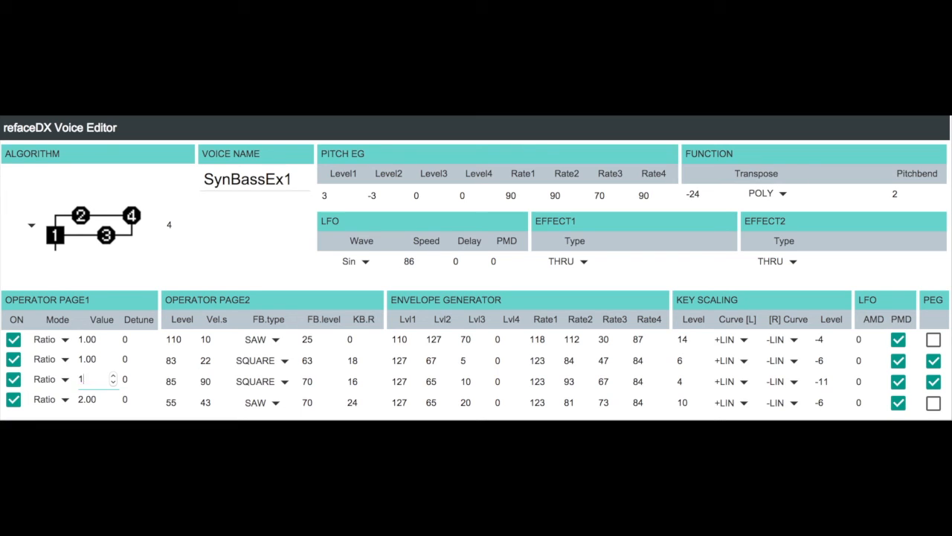